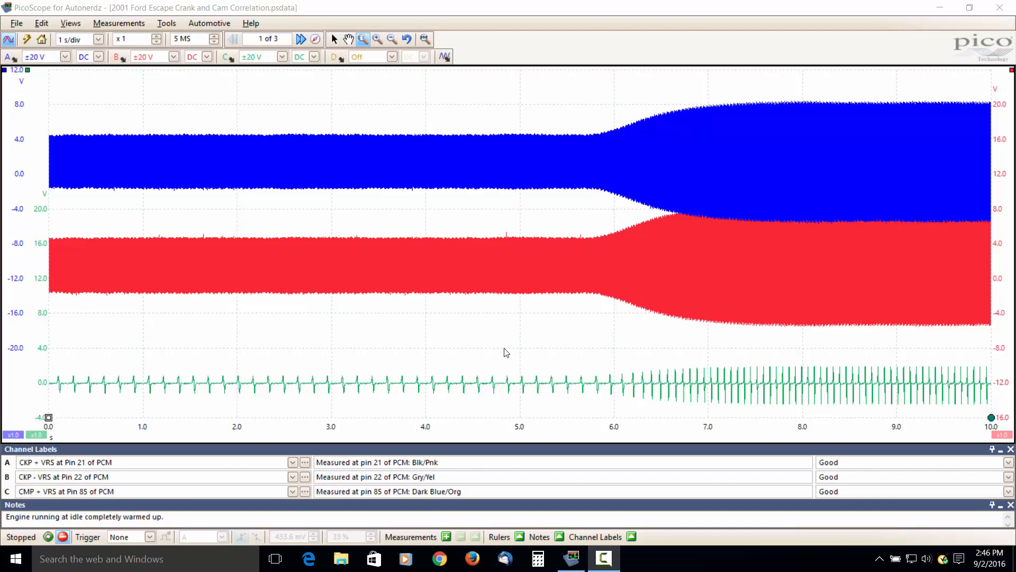
mouse_move(97, 156)
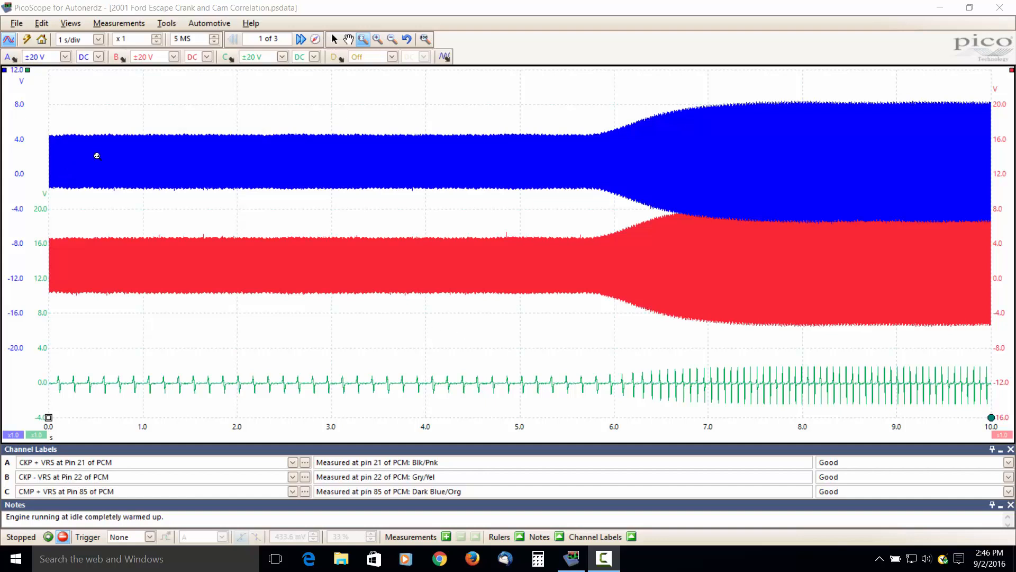
mouse_move(145, 217)
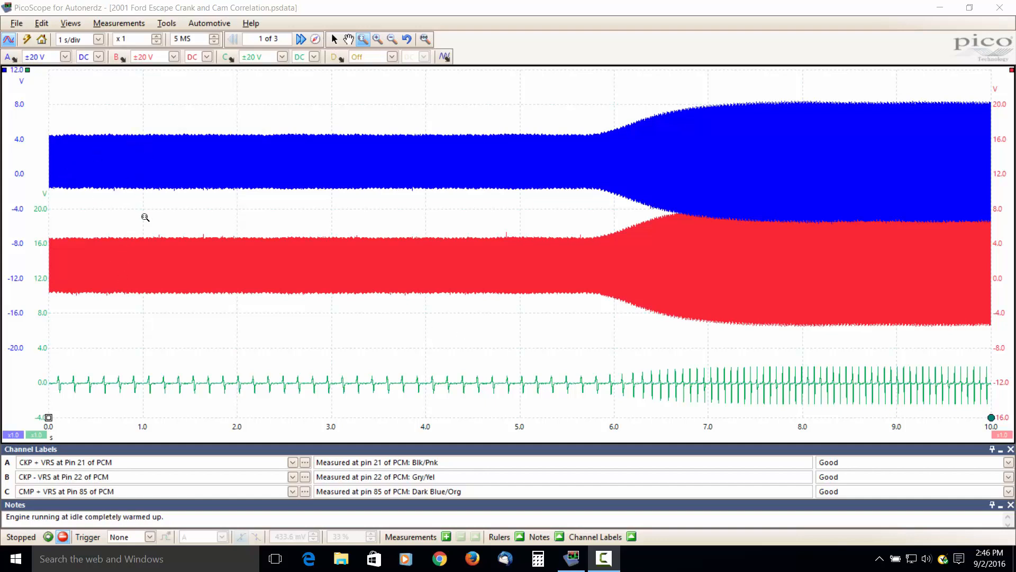
mouse_move(172, 387)
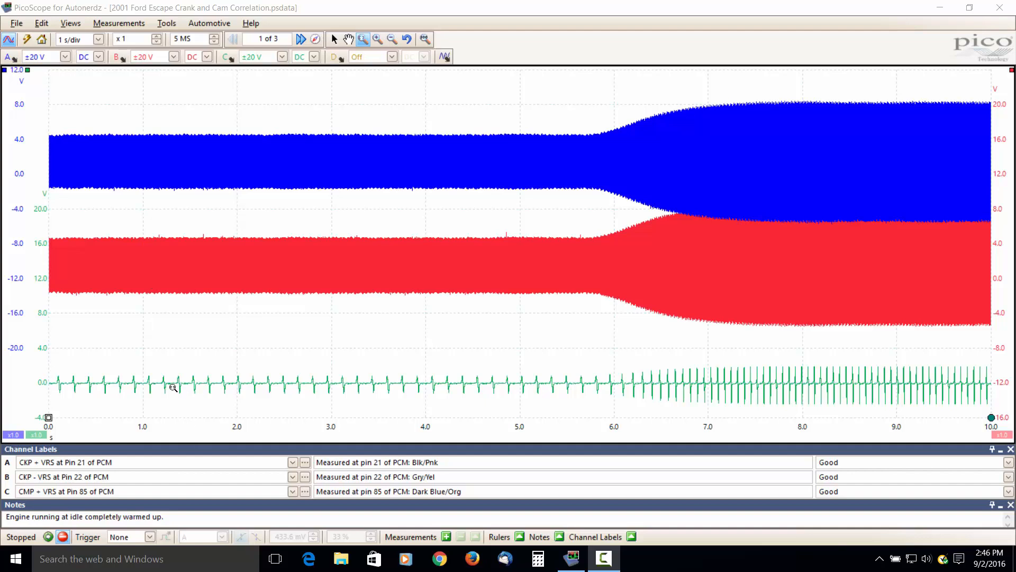
mouse_move(216, 378)
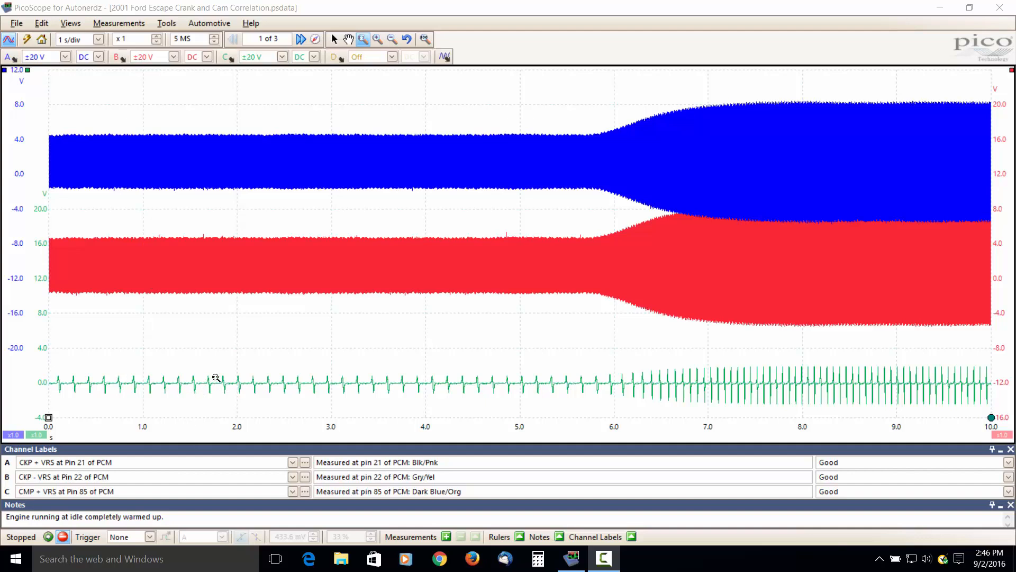
mouse_move(539, 141)
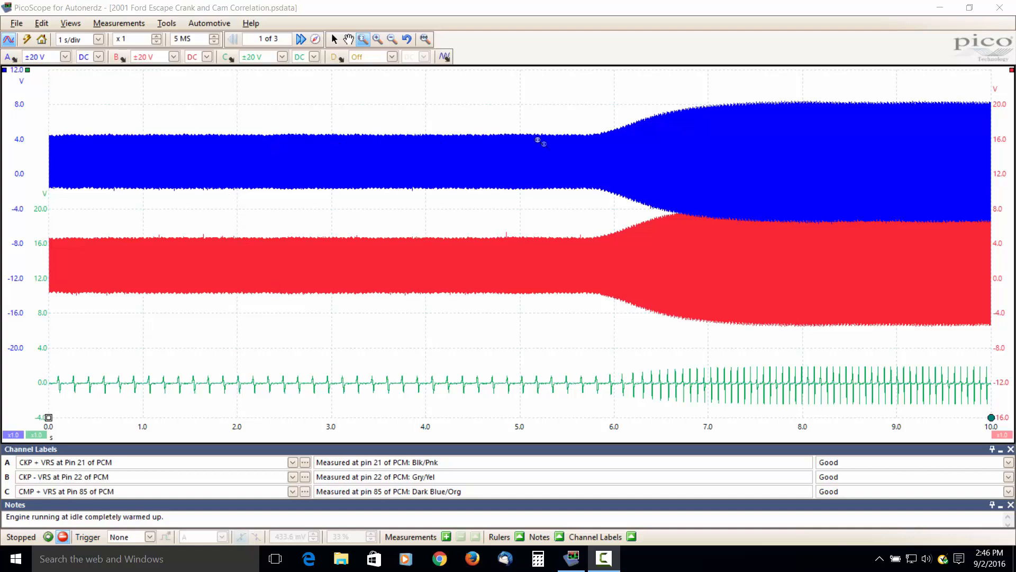
mouse_move(372, 152)
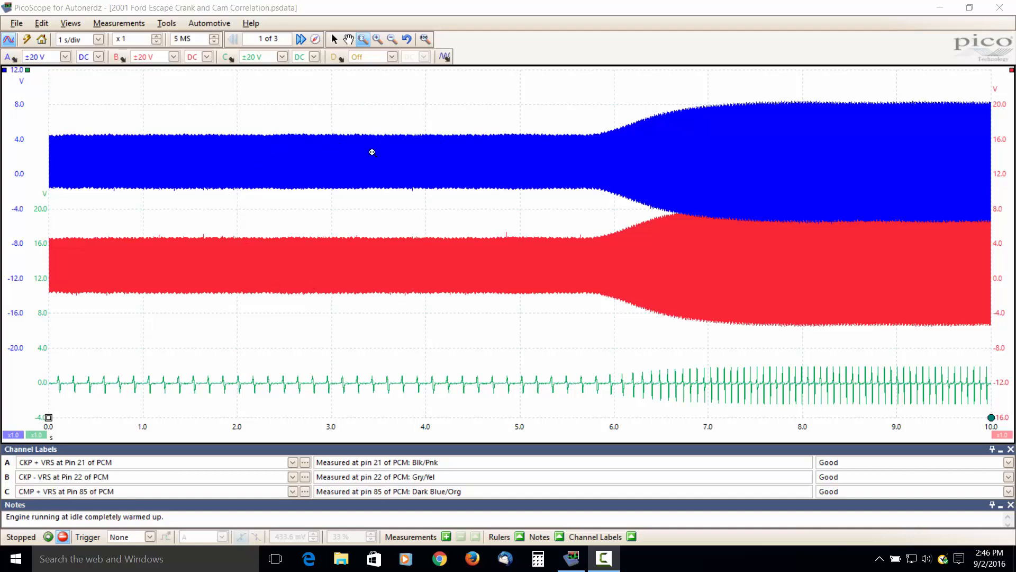
mouse_move(793, 158)
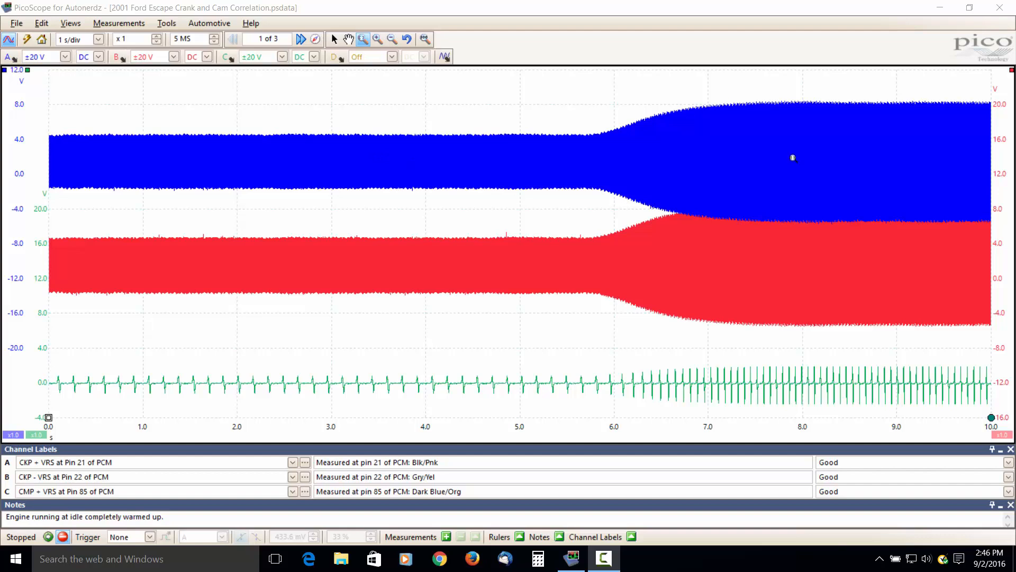
mouse_move(885, 191)
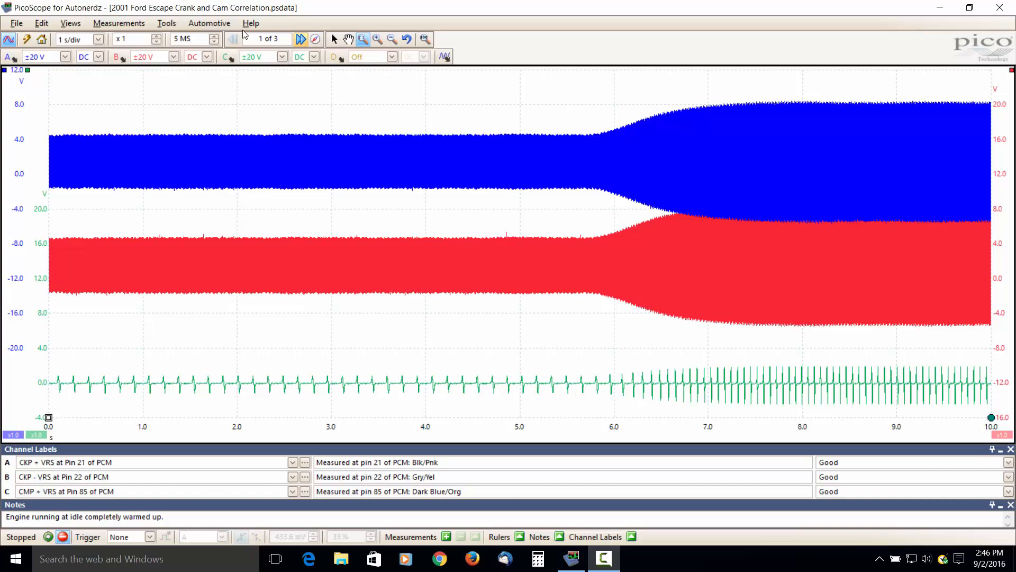
Step through waveform buffers 2 and 3, then return to the first idle capture.
click(300, 39)
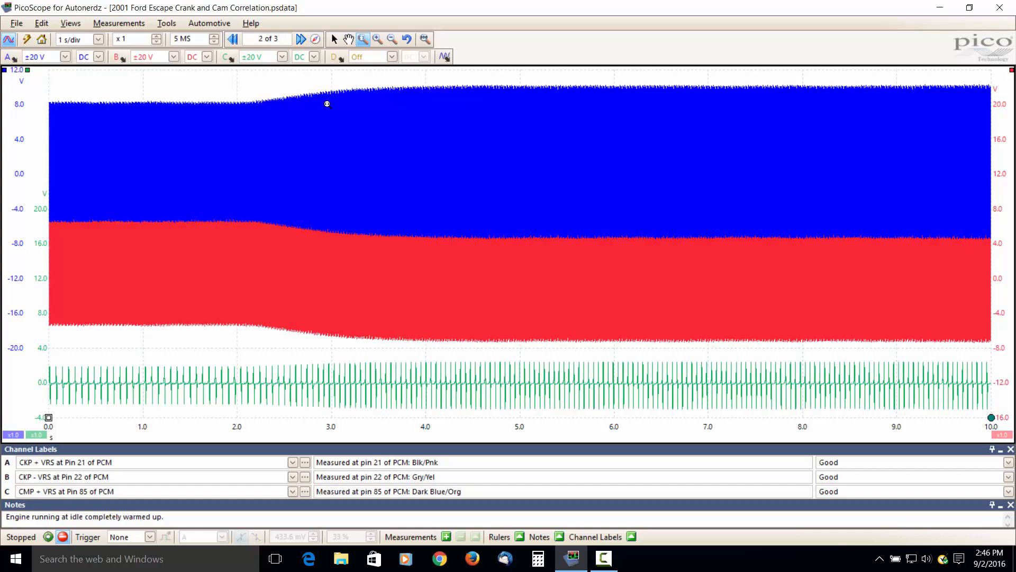
mouse_move(486, 175)
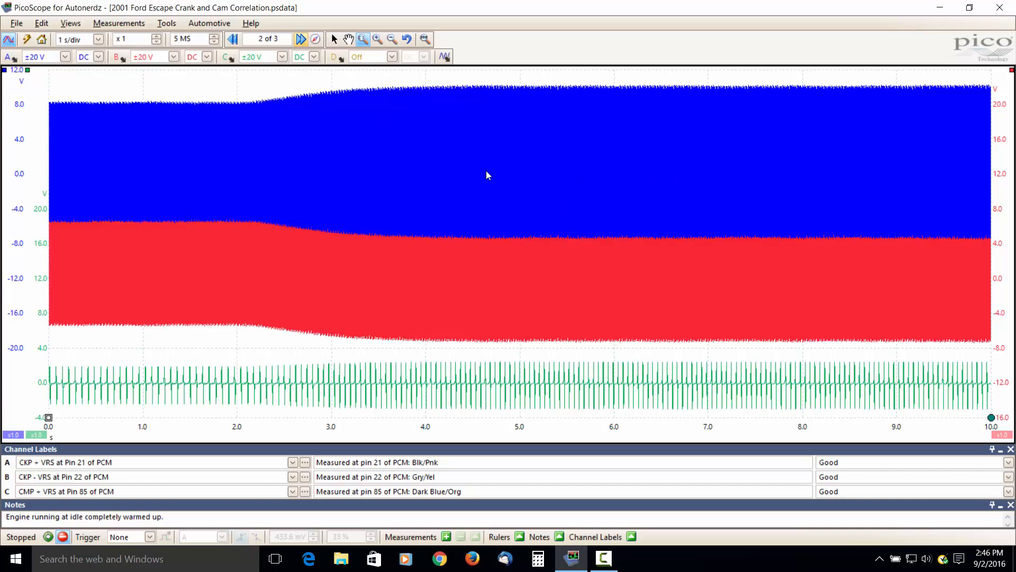
click(300, 40)
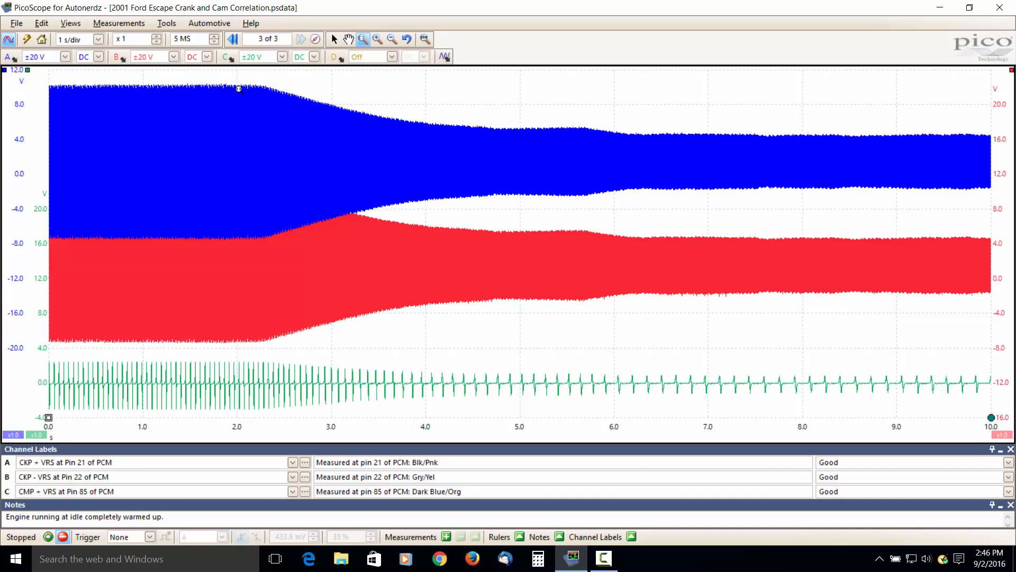
mouse_move(185, 306)
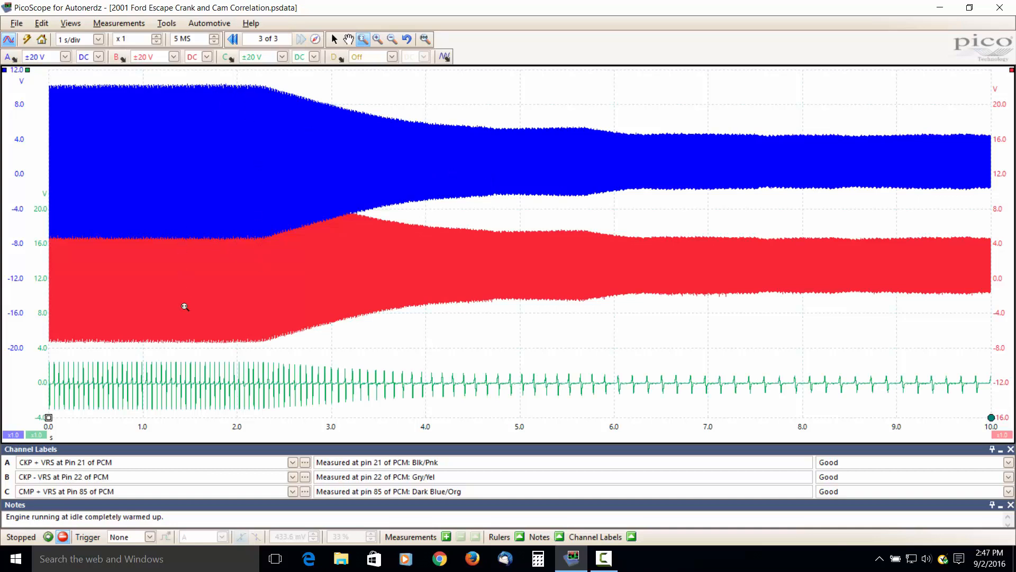
mouse_move(990, 156)
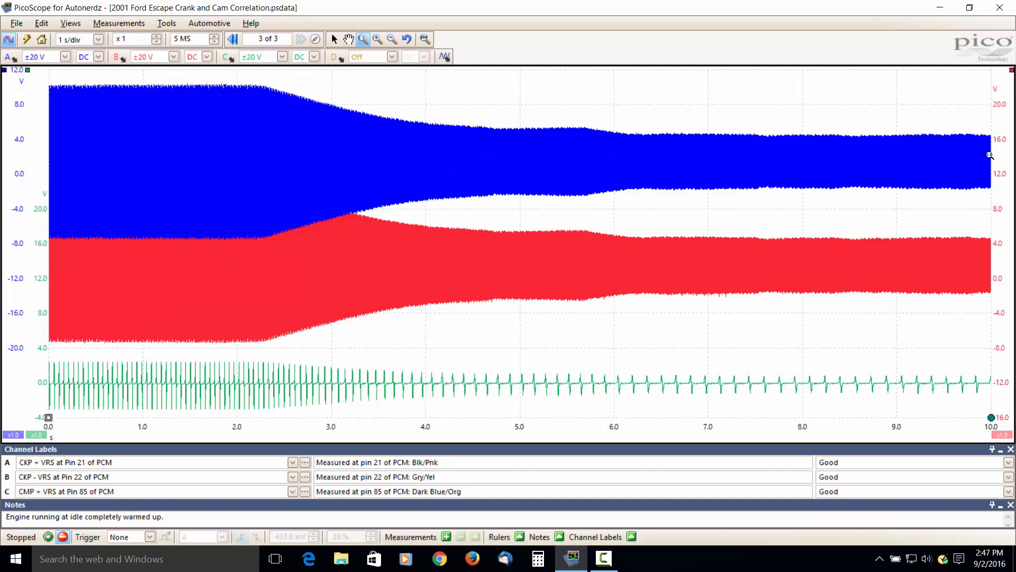
mouse_move(504, 149)
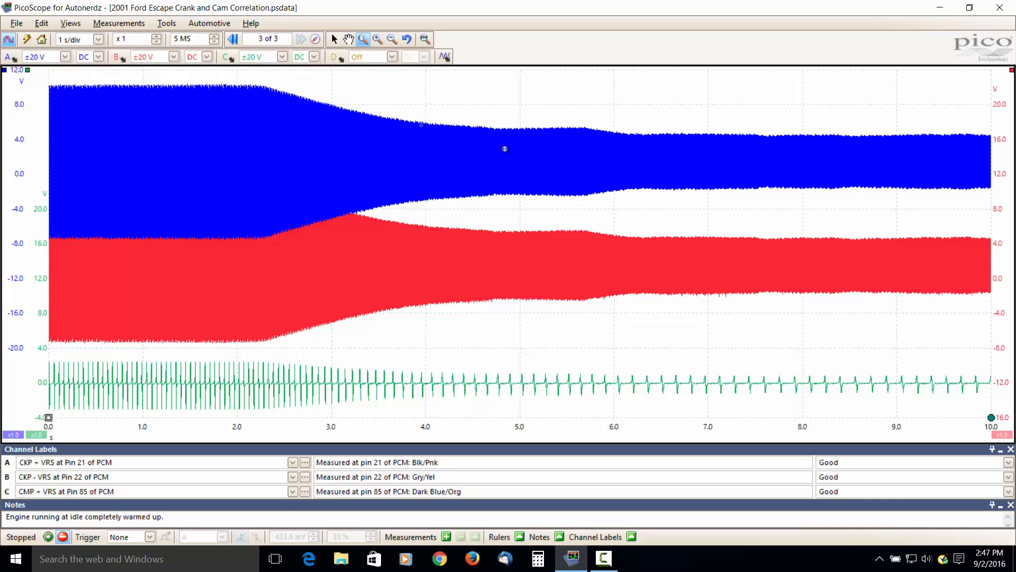
click(233, 40)
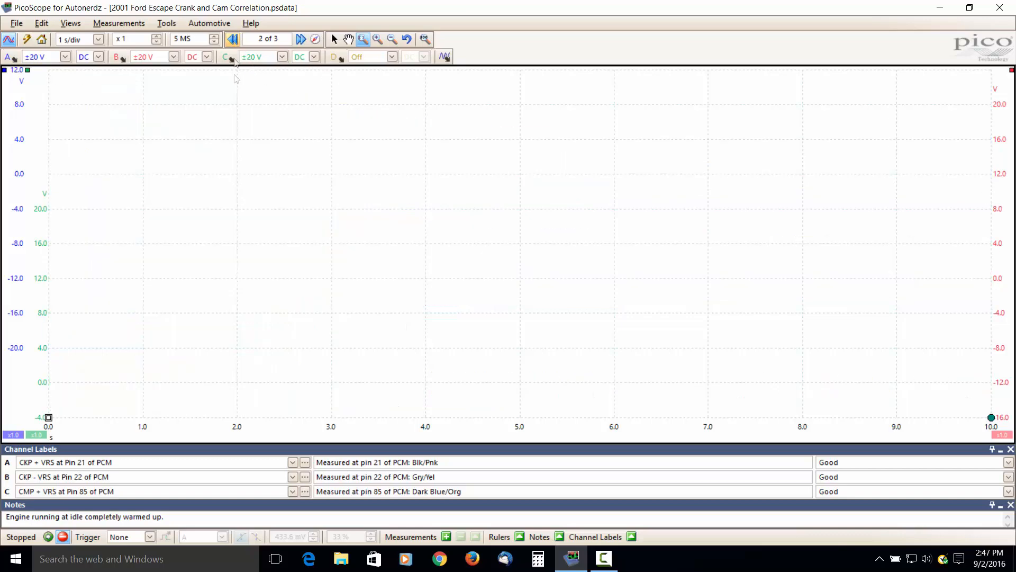
click(232, 39)
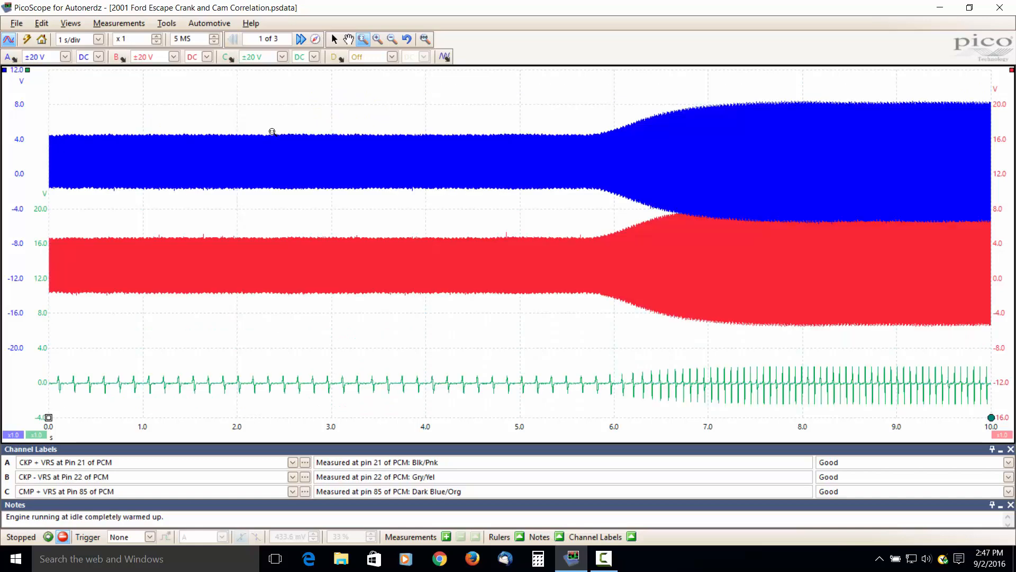
mouse_move(268, 135)
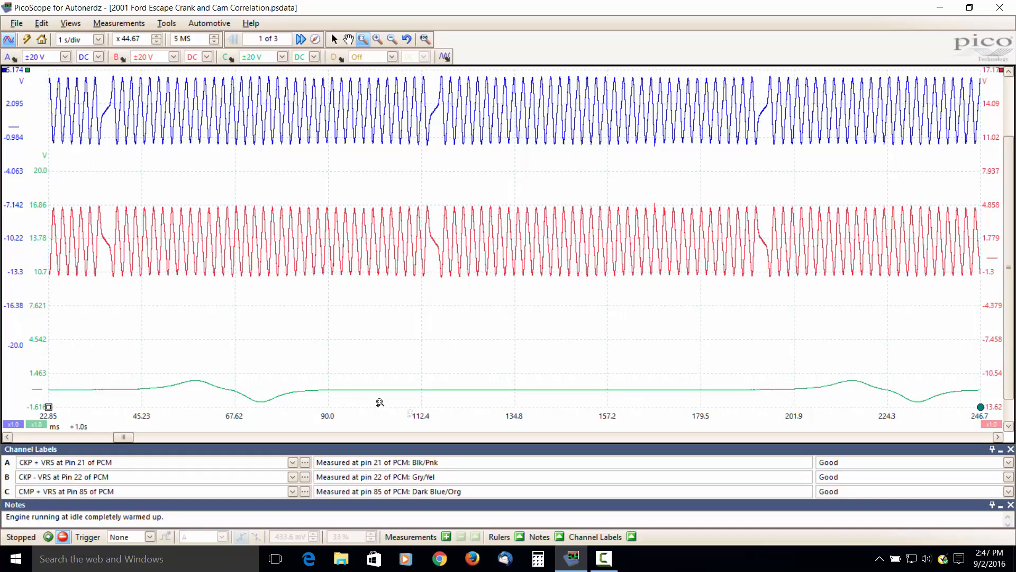
mouse_move(98, 147)
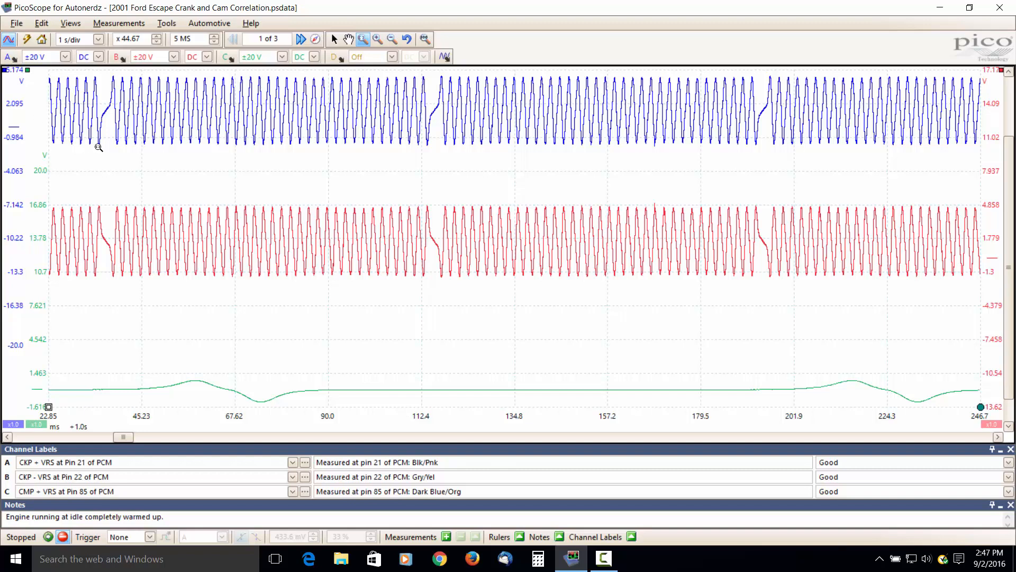
mouse_move(100, 135)
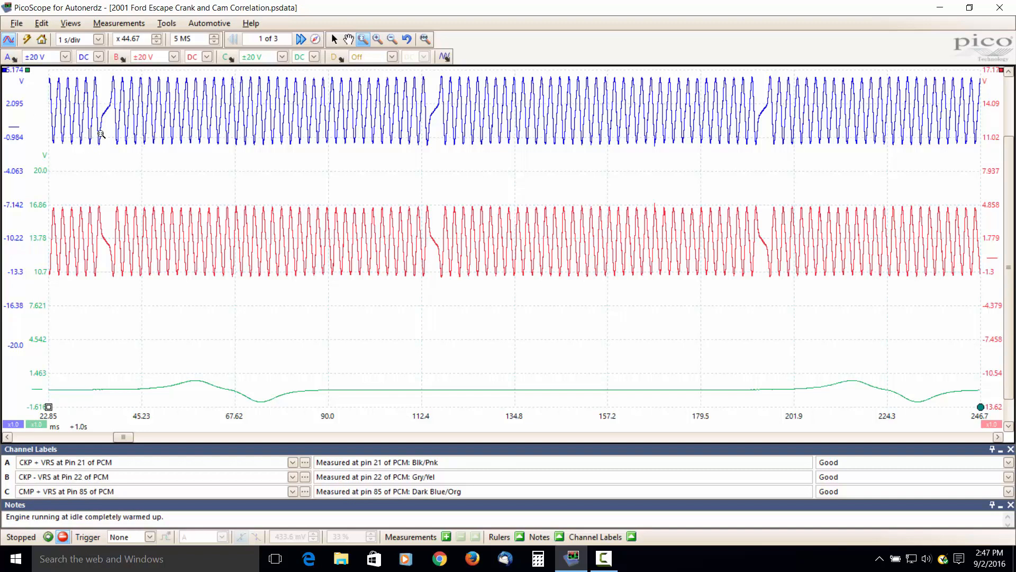
mouse_move(102, 126)
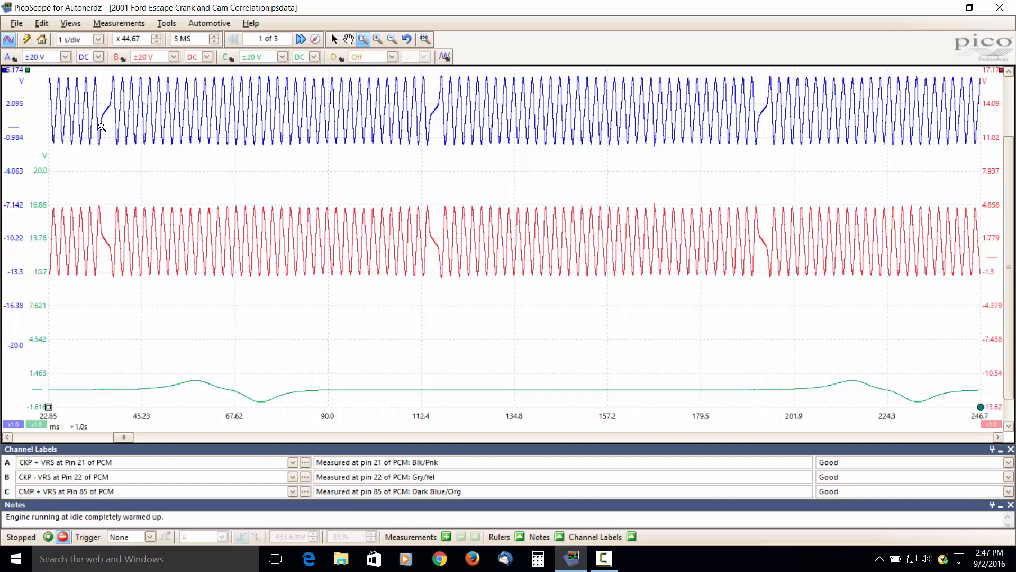
mouse_move(114, 82)
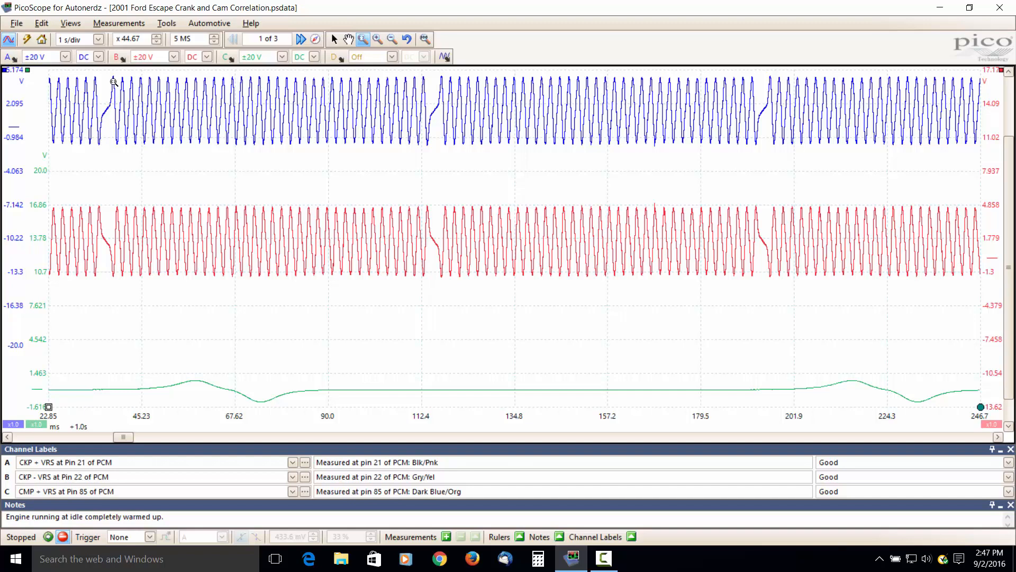
mouse_move(100, 213)
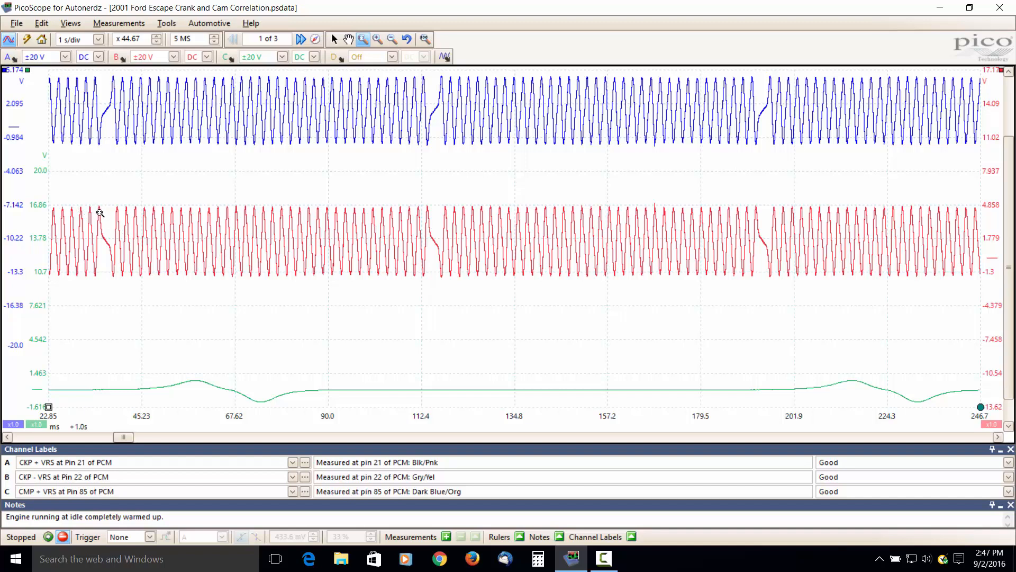
mouse_move(116, 275)
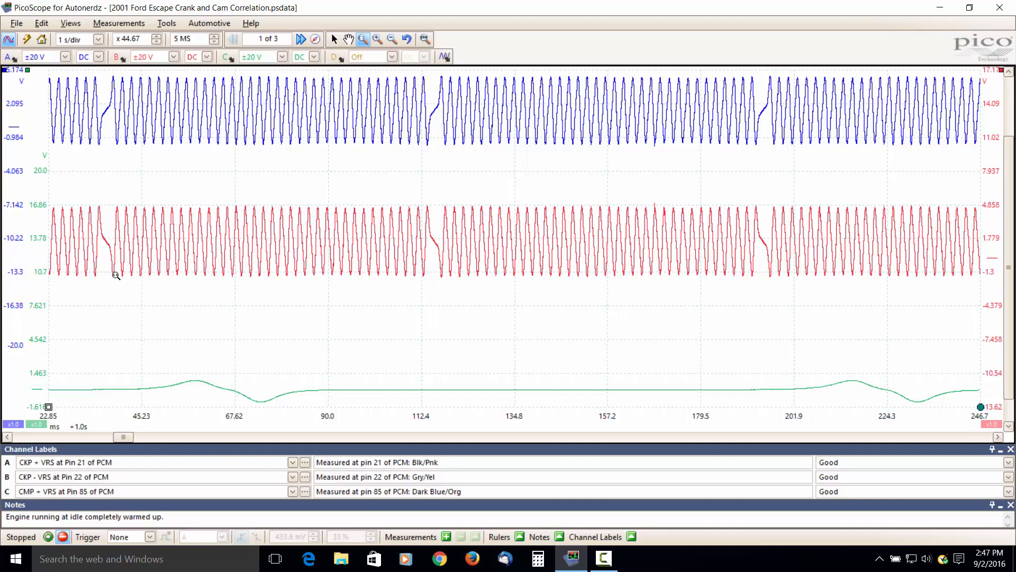
mouse_move(264, 253)
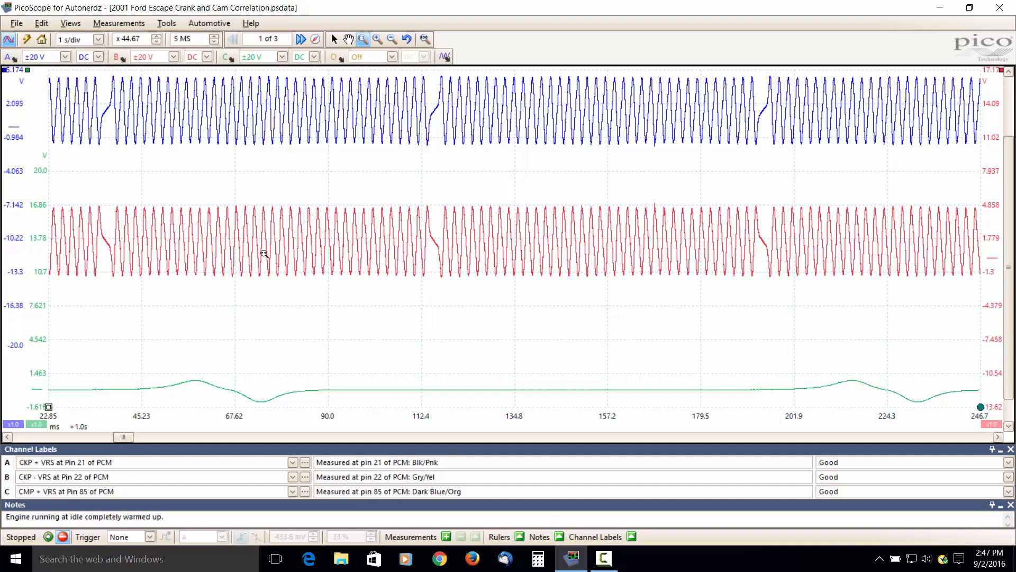
mouse_move(846, 383)
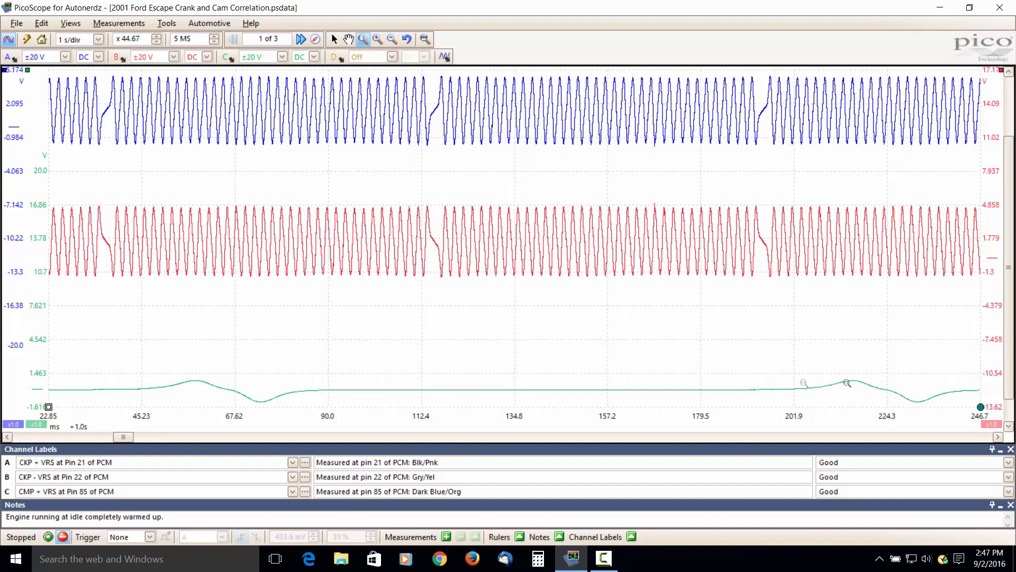
mouse_move(247, 400)
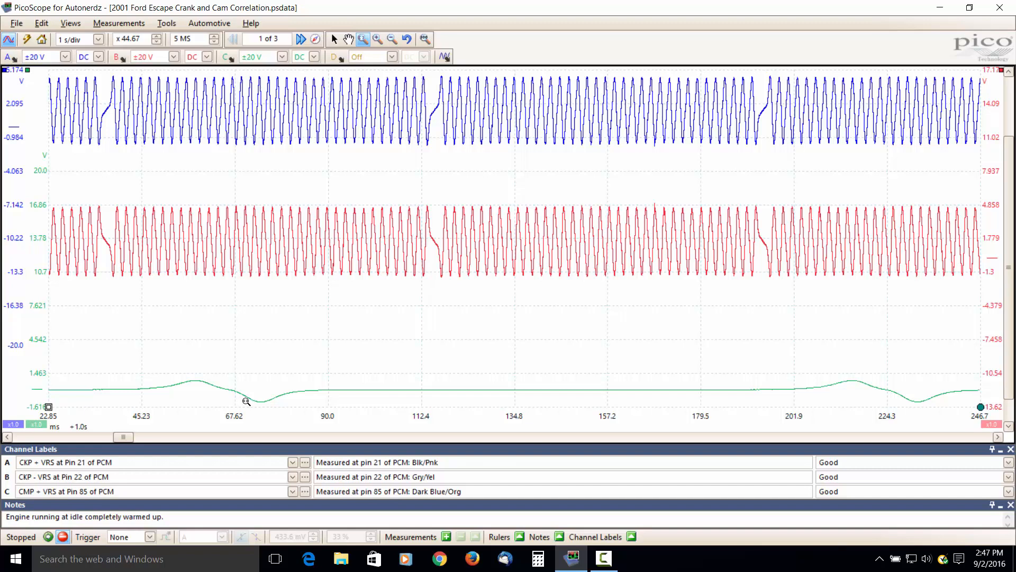
mouse_move(63, 129)
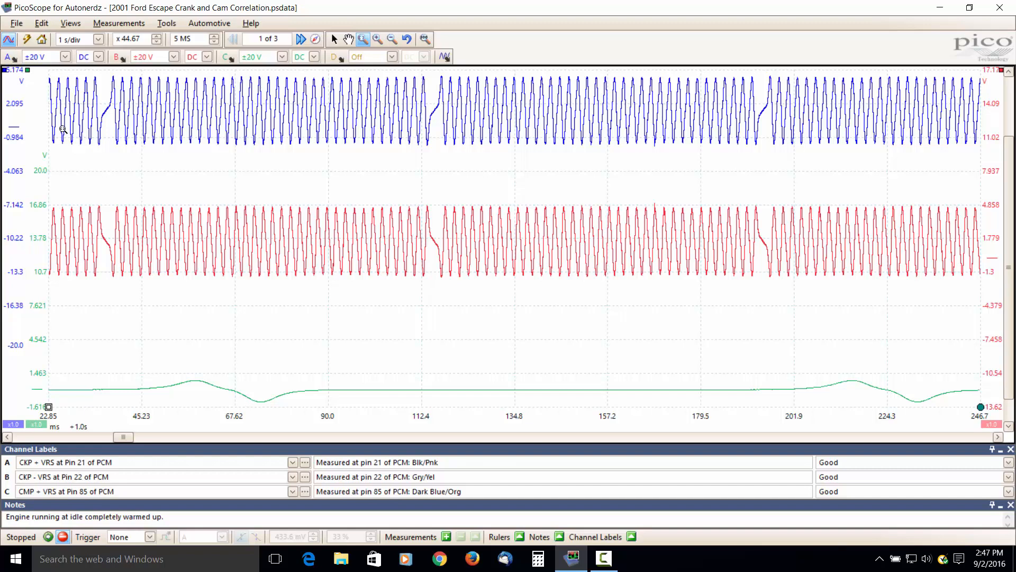
mouse_move(69, 141)
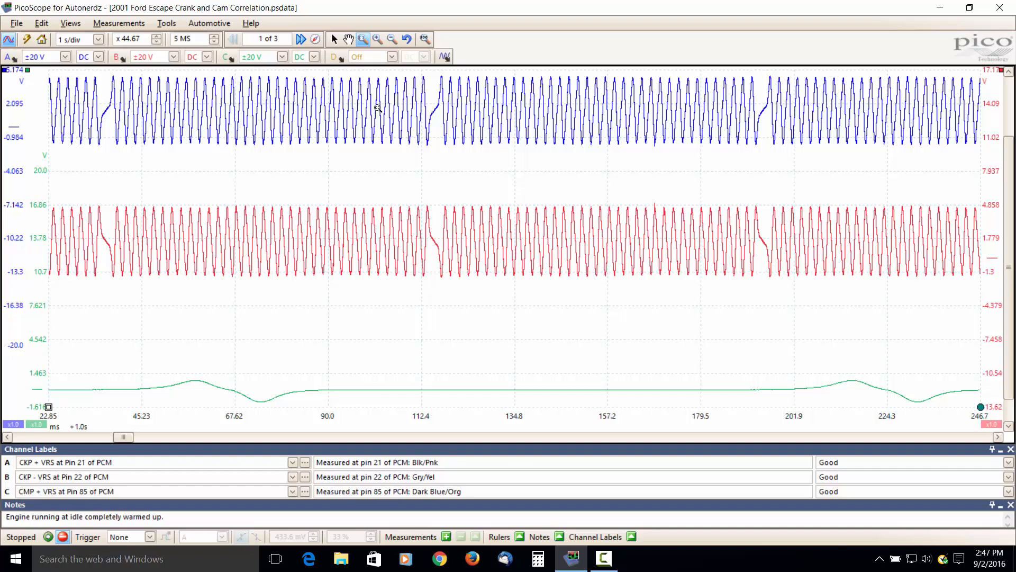
mouse_move(360, 109)
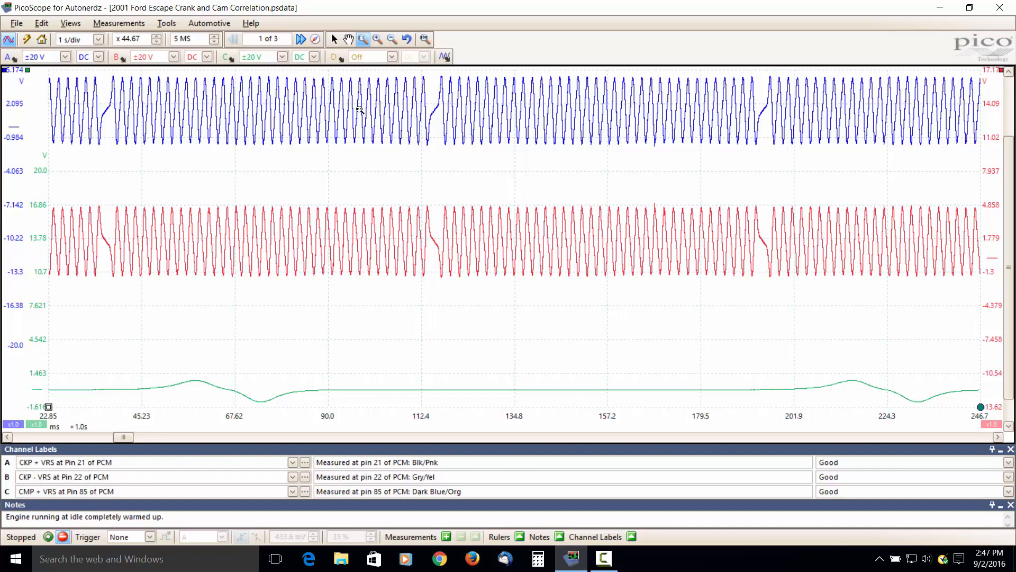
mouse_move(401, 272)
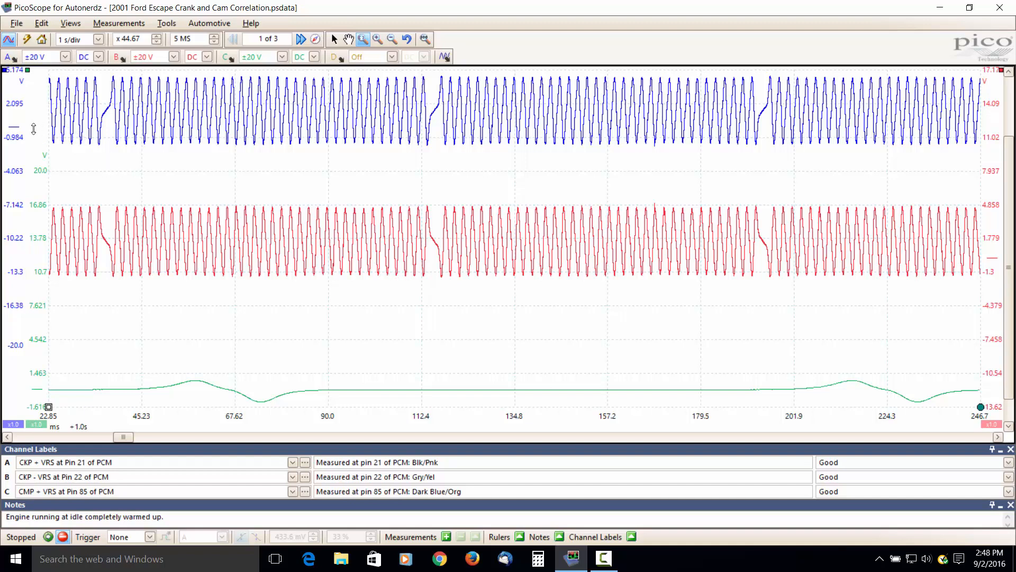
mouse_move(10, 107)
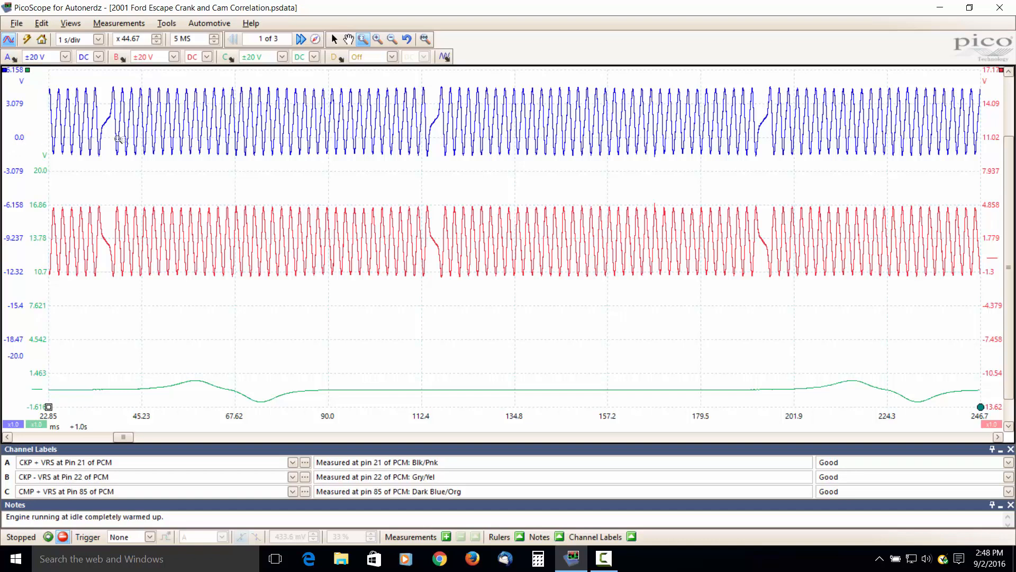
mouse_move(570, 269)
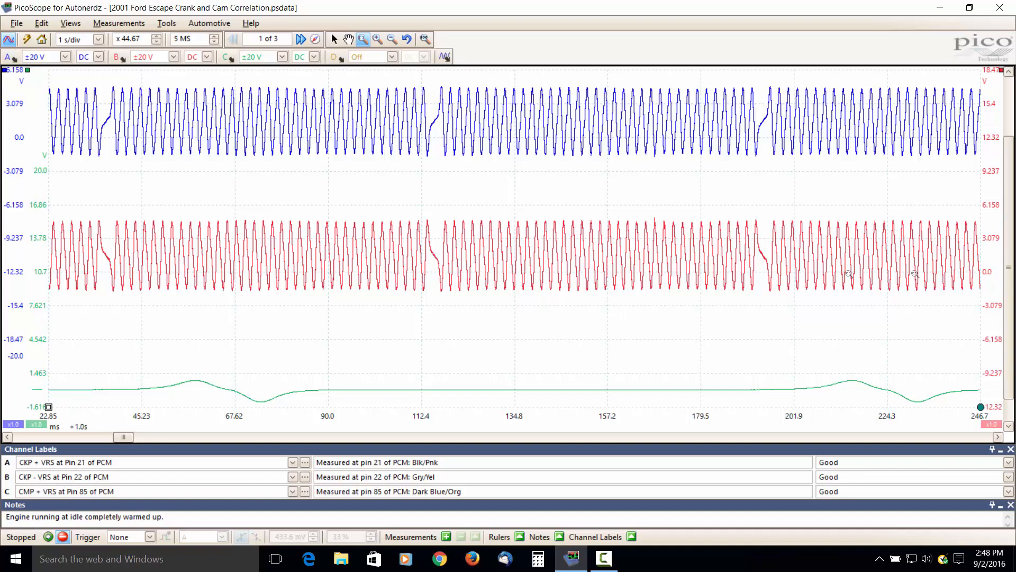
mouse_move(703, 356)
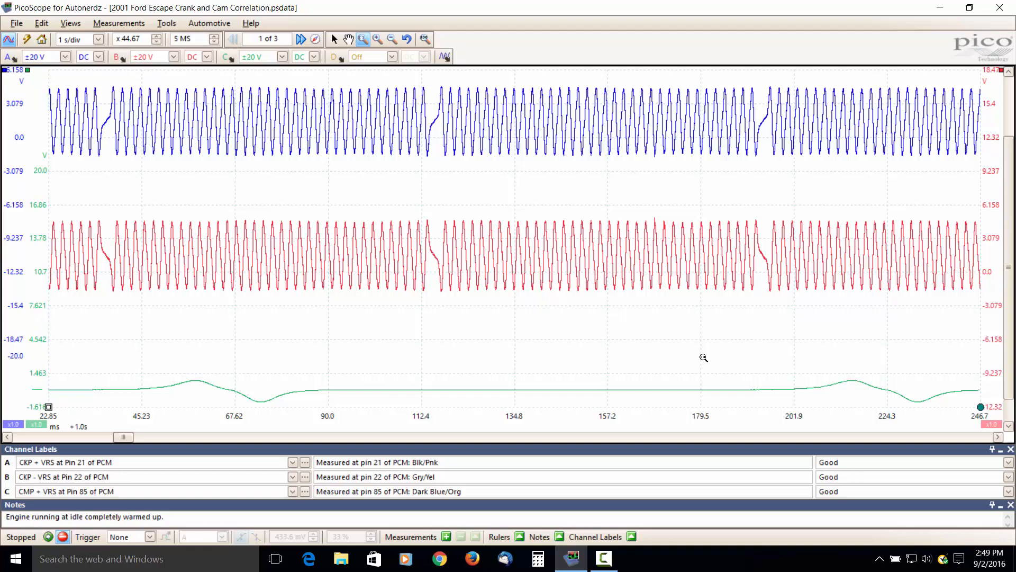
mouse_move(697, 356)
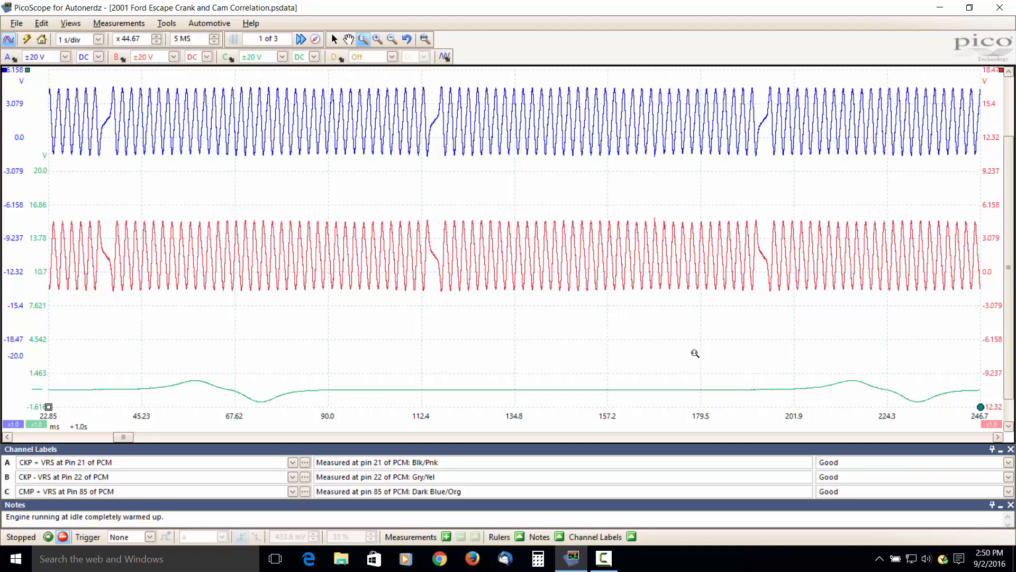
mouse_move(166, 22)
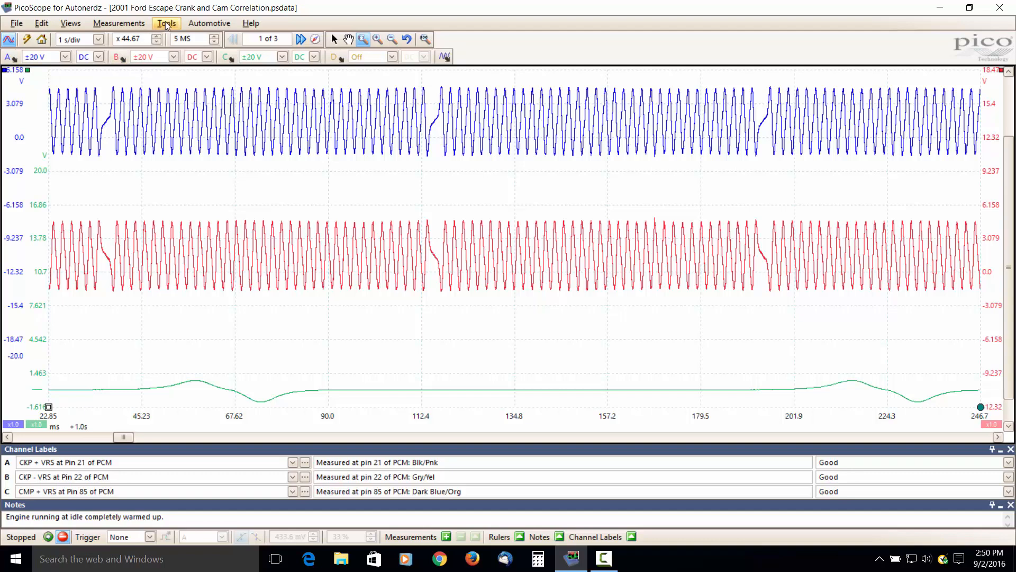
Enable the built-in A - B math channel combining the two crank sensor signals.
click(166, 22)
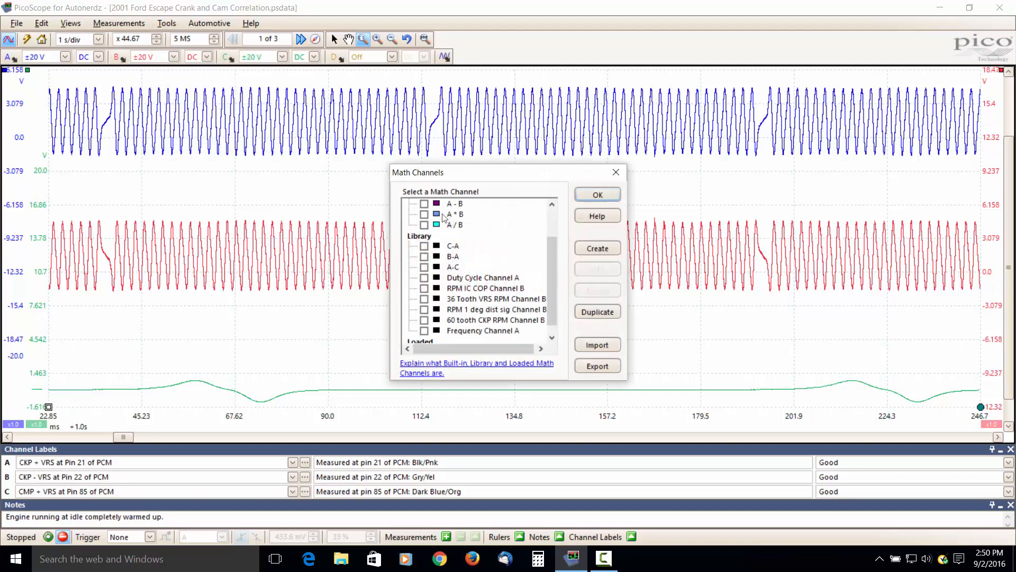
click(425, 203)
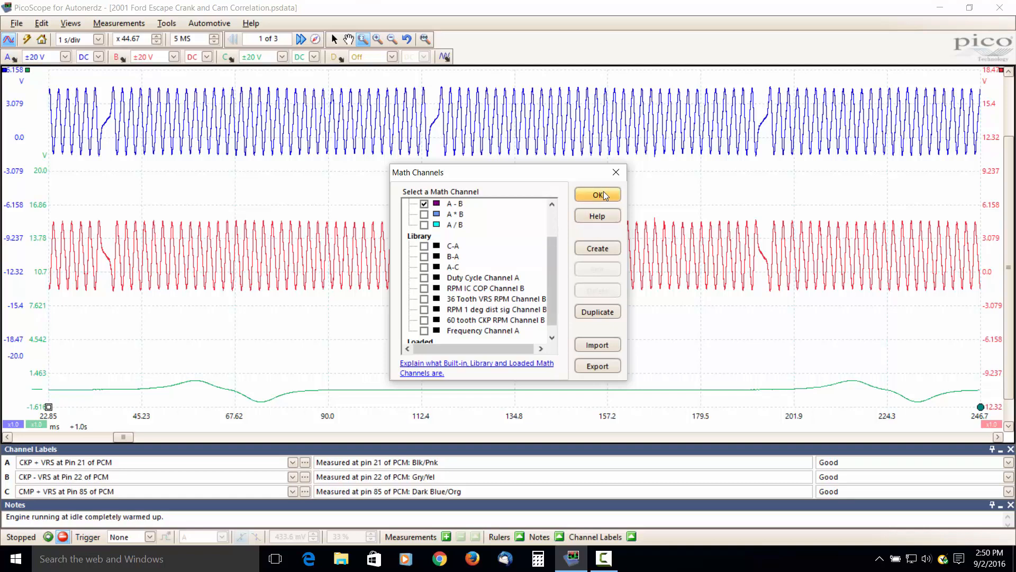
click(596, 195)
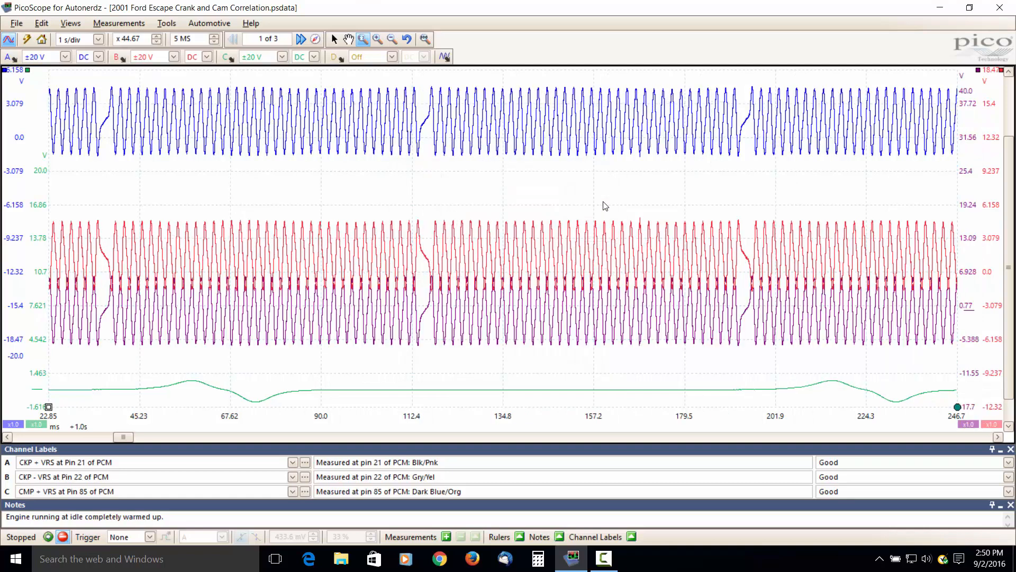
mouse_move(893, 324)
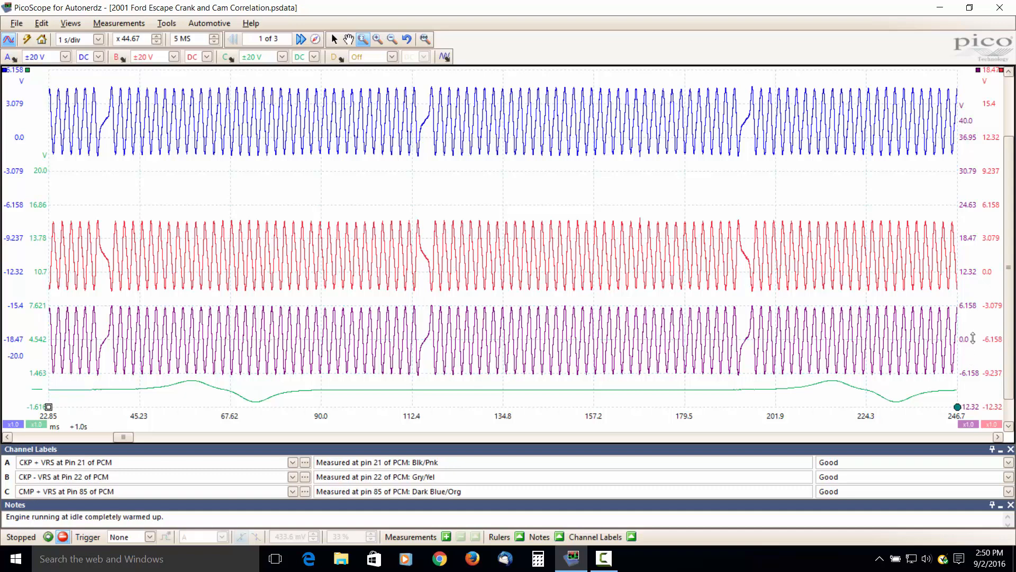
mouse_move(965, 338)
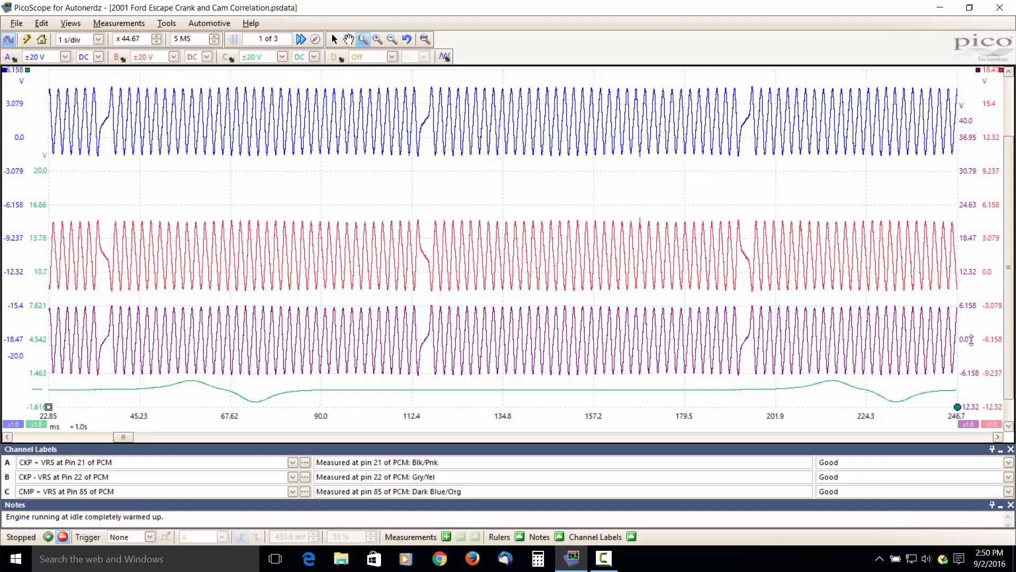
mouse_move(970, 339)
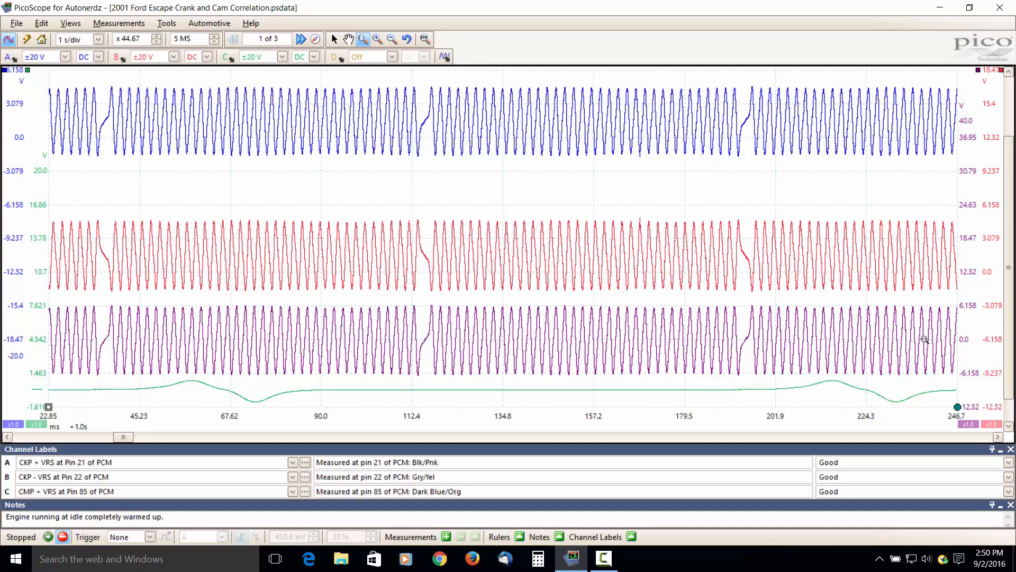
mouse_move(622, 342)
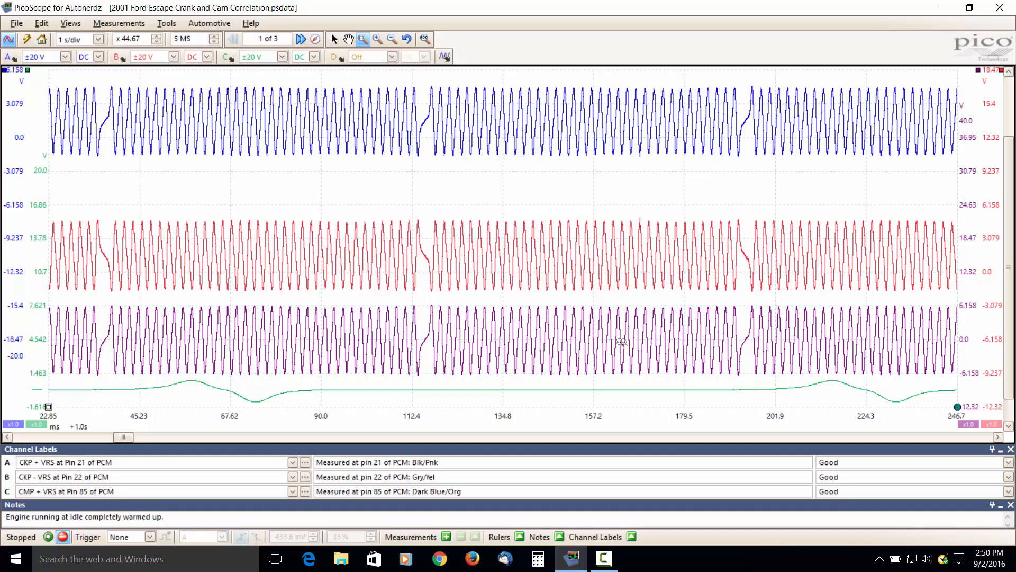
mouse_move(607, 347)
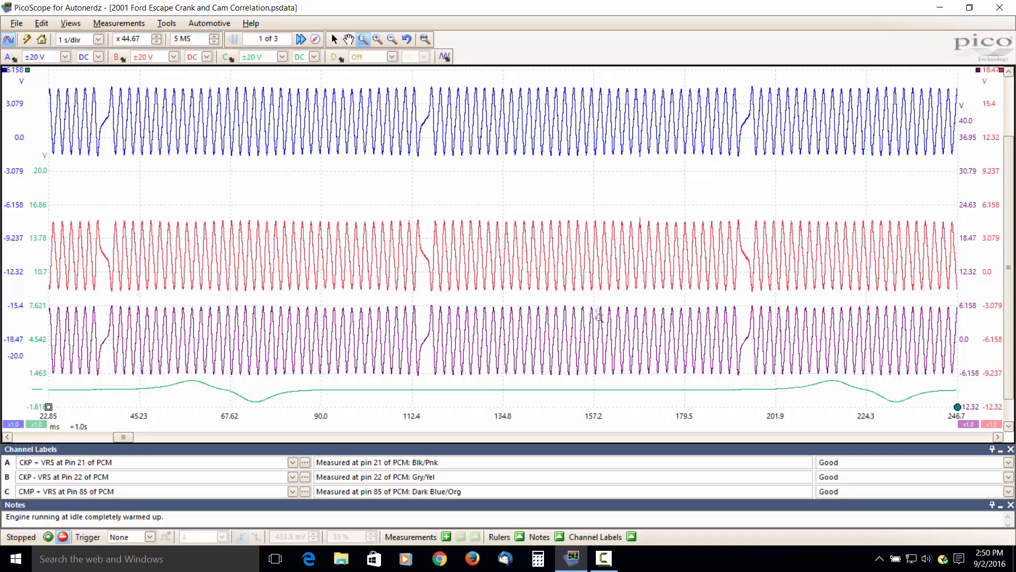
mouse_move(608, 363)
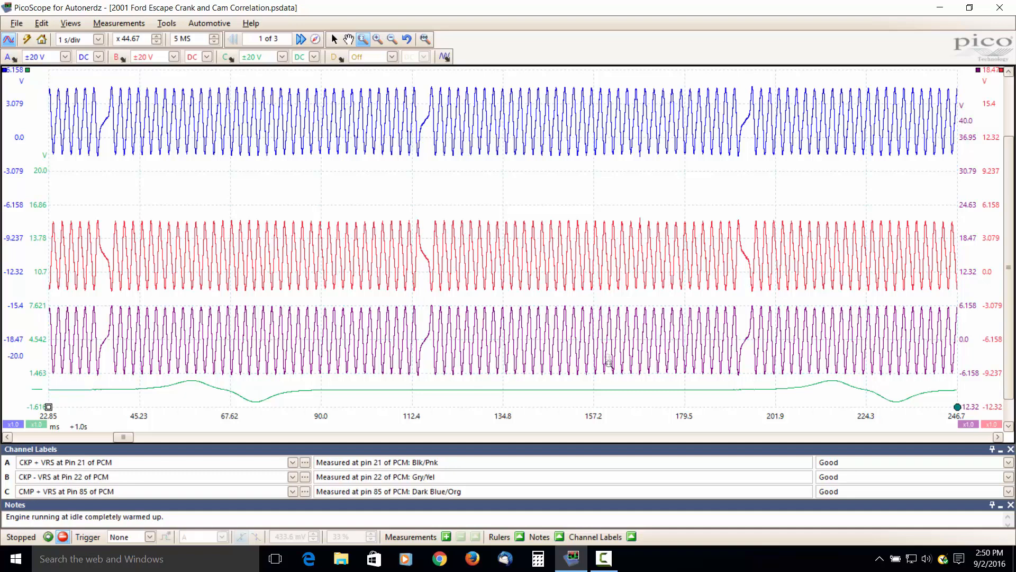
mouse_move(607, 310)
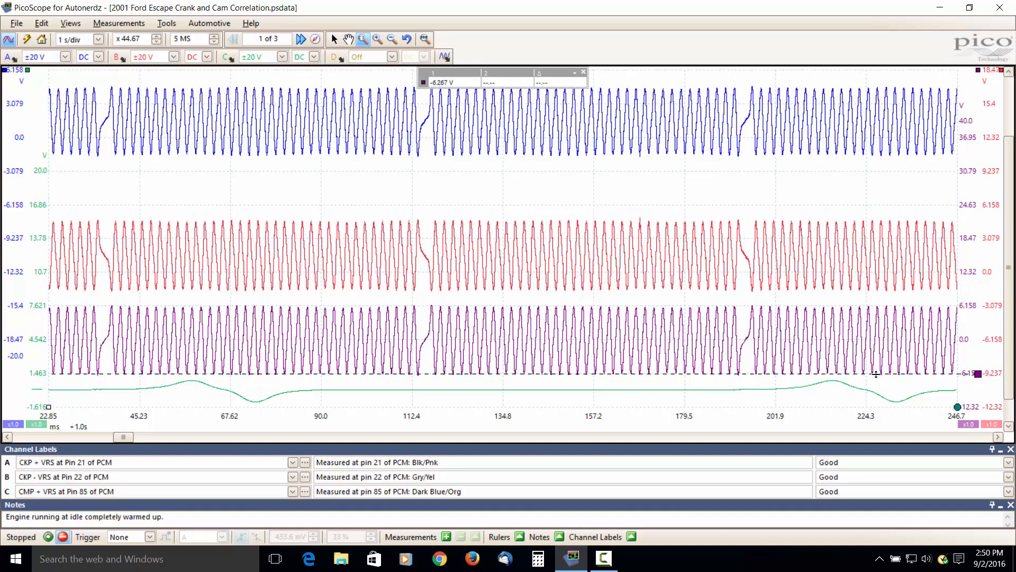
mouse_move(782, 56)
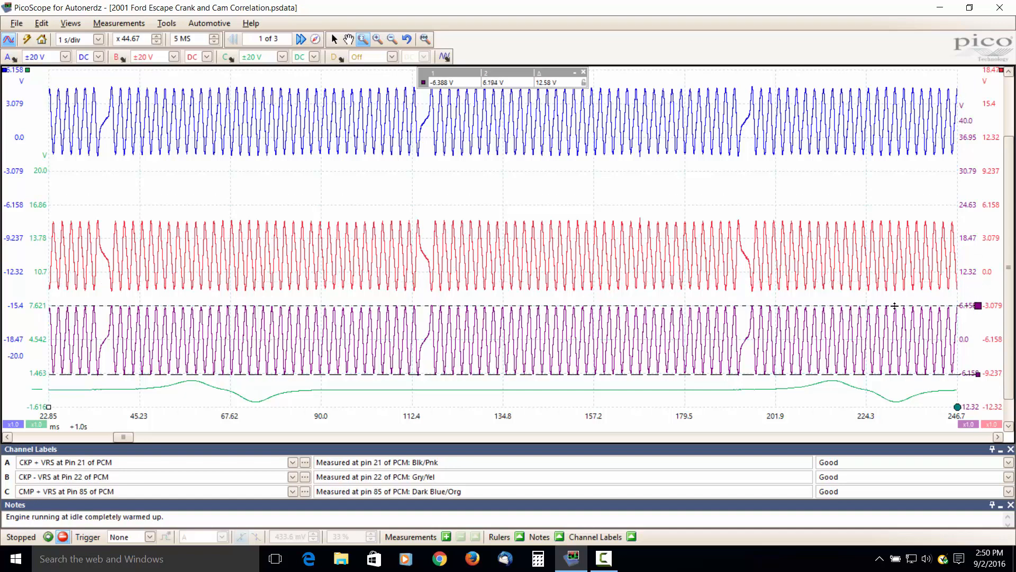
mouse_move(400, 343)
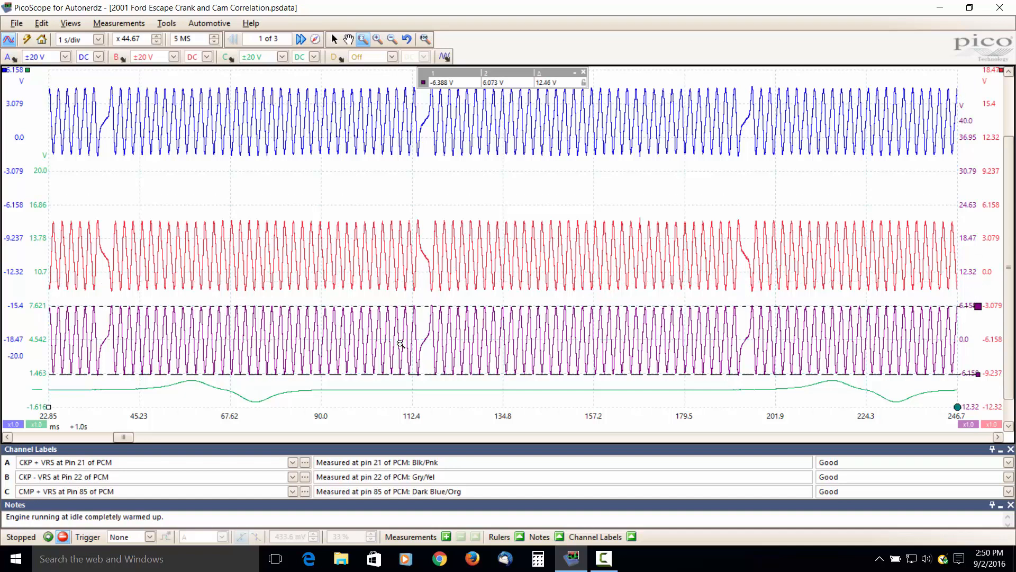
mouse_move(86, 204)
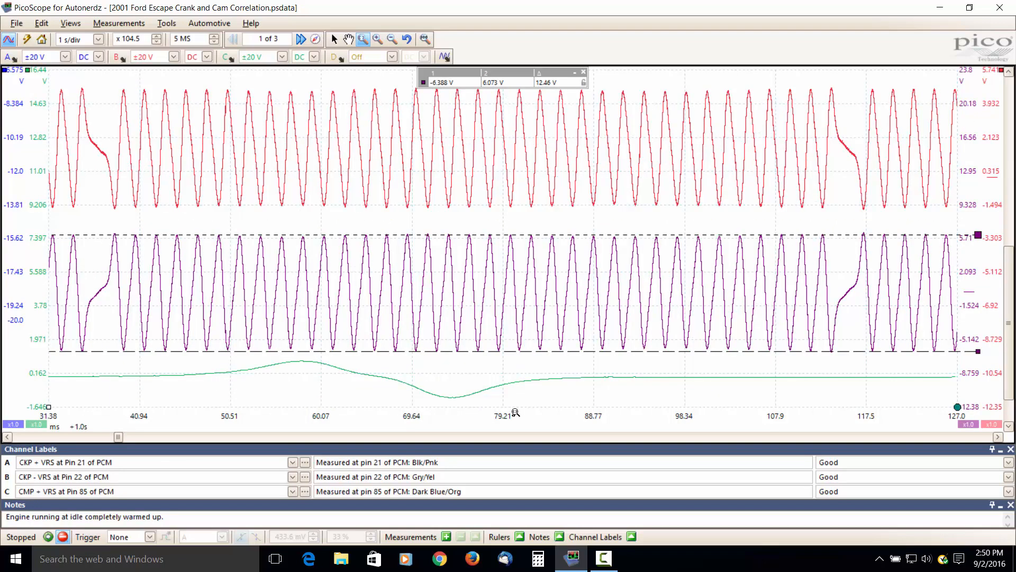
mouse_move(532, 413)
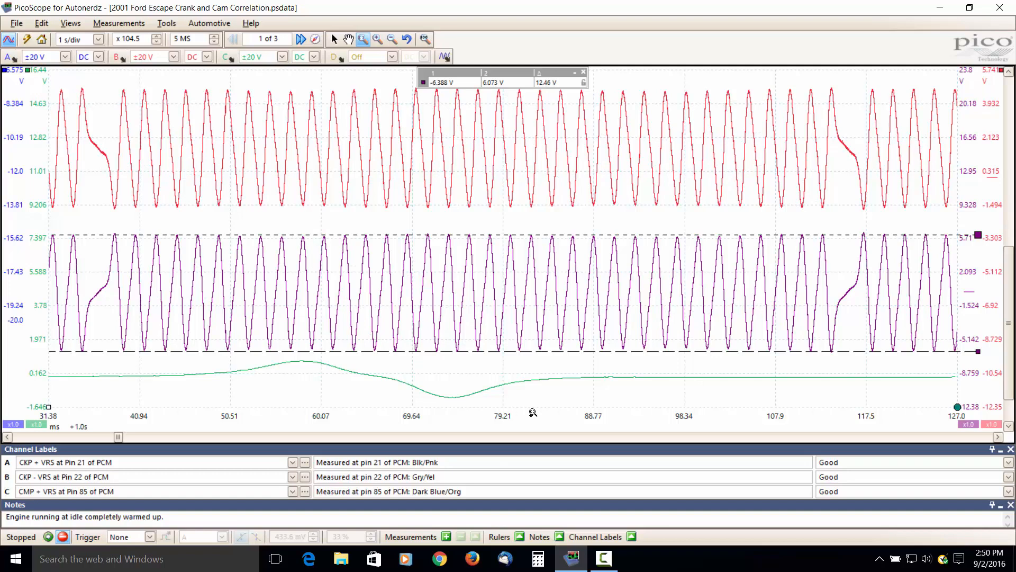
mouse_move(650, 359)
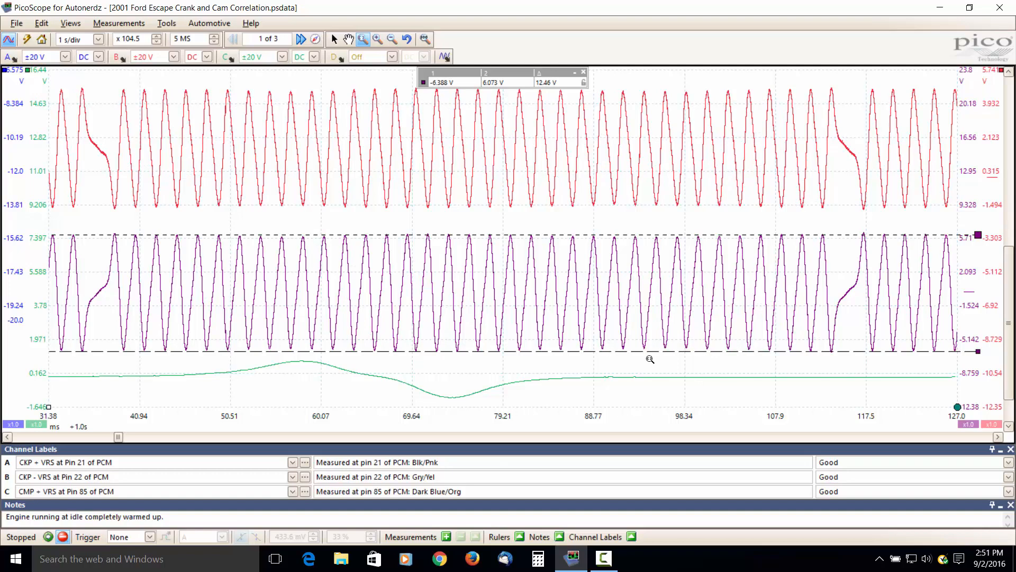
mouse_move(775, 366)
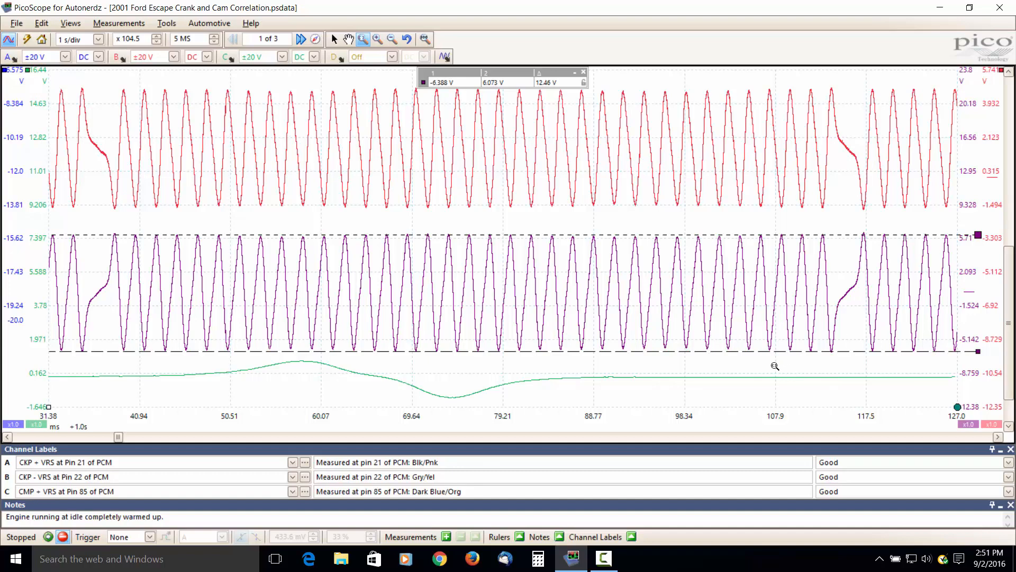
mouse_move(572, 94)
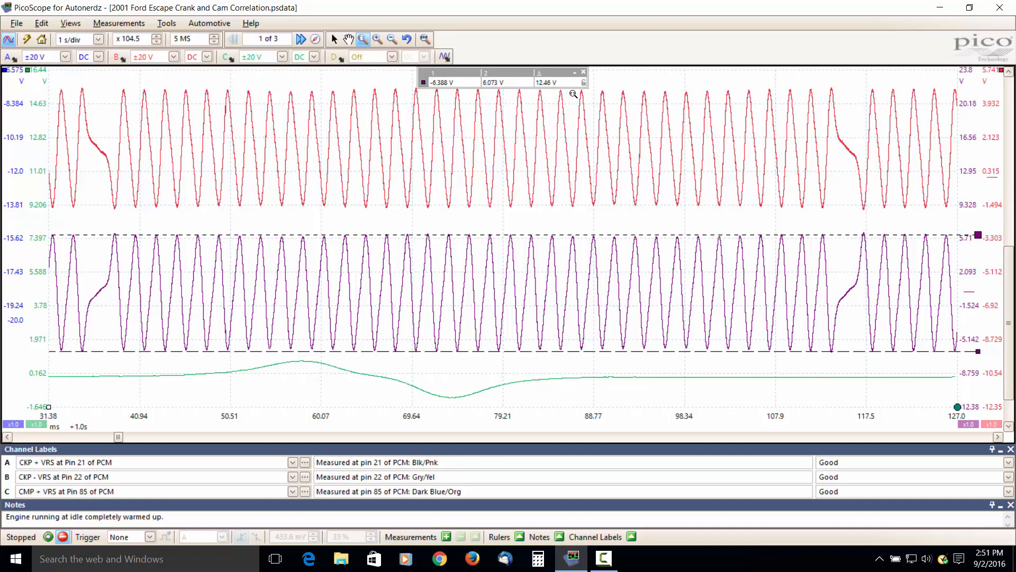
mouse_move(561, 254)
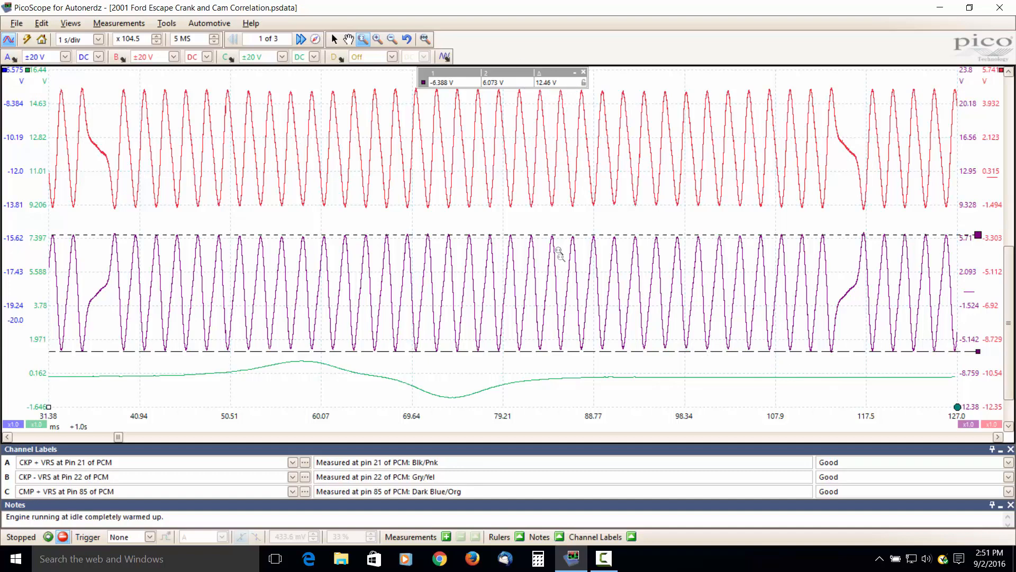
mouse_move(542, 332)
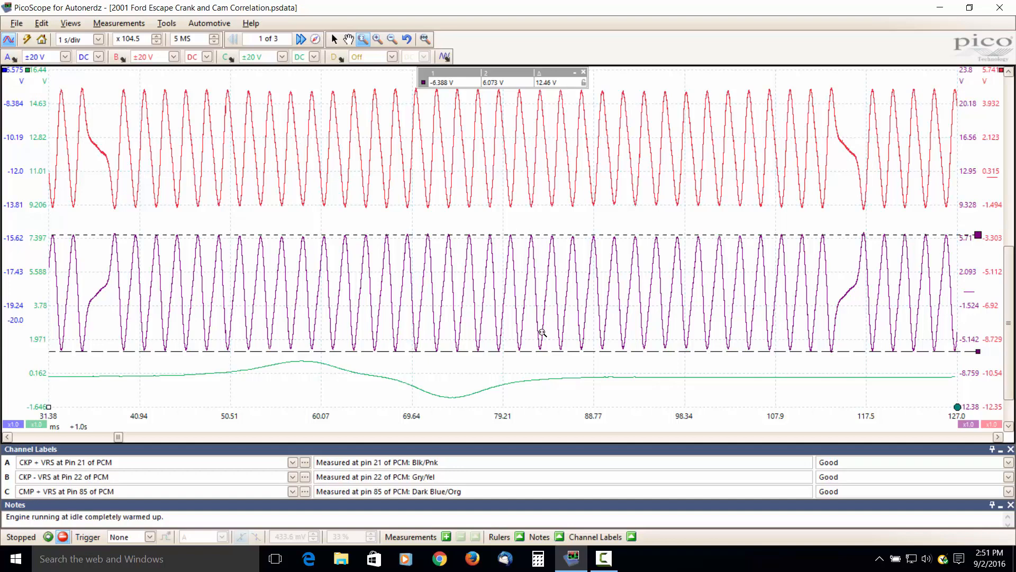
mouse_move(550, 125)
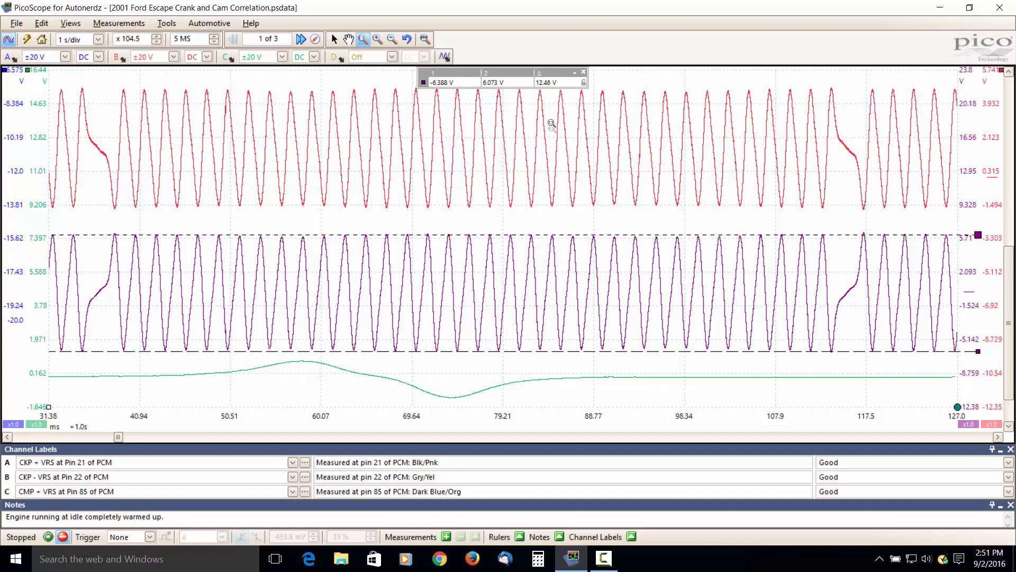
mouse_move(570, 83)
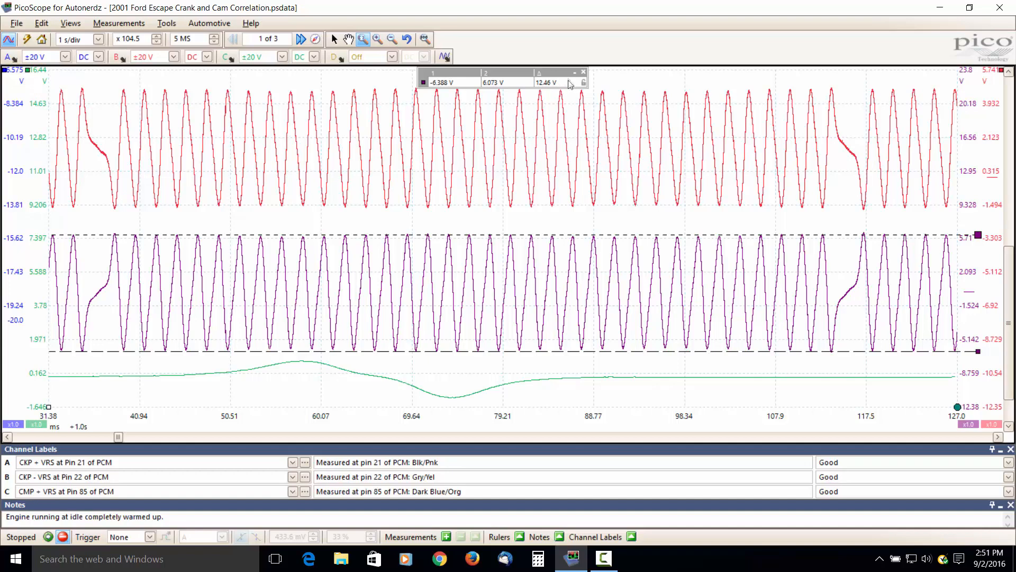
mouse_move(567, 85)
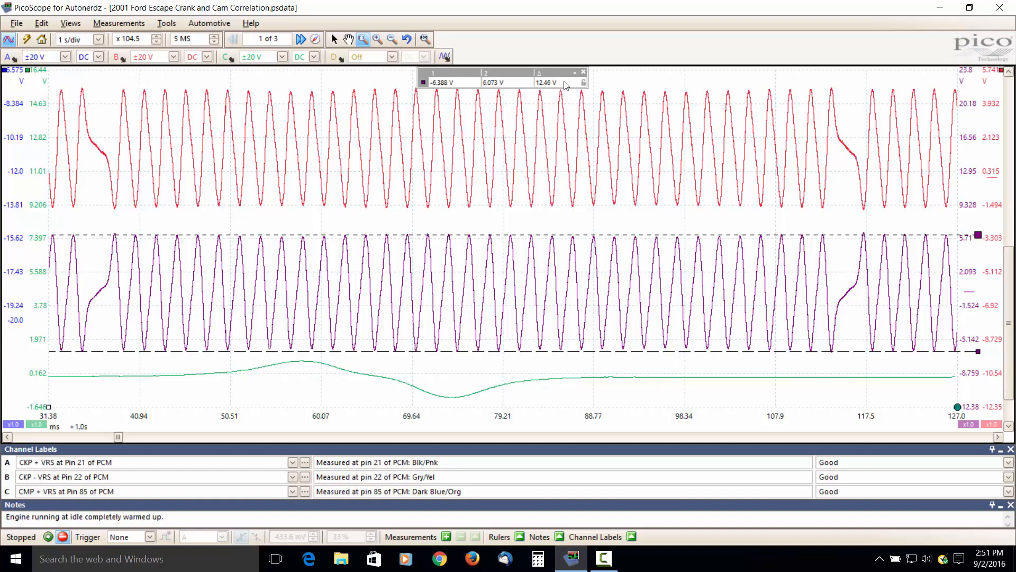
mouse_move(715, 109)
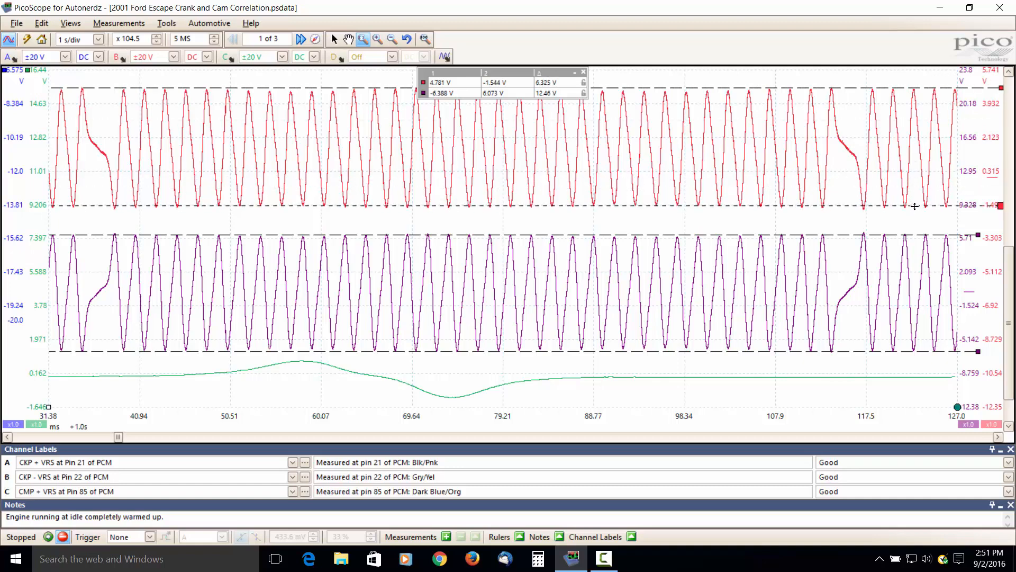
mouse_move(533, 89)
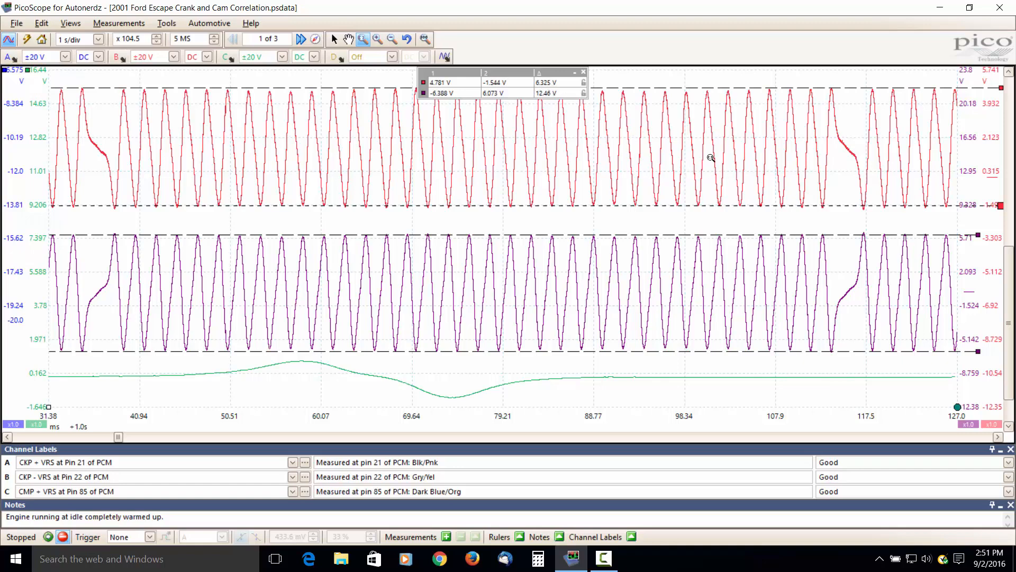
mouse_move(743, 138)
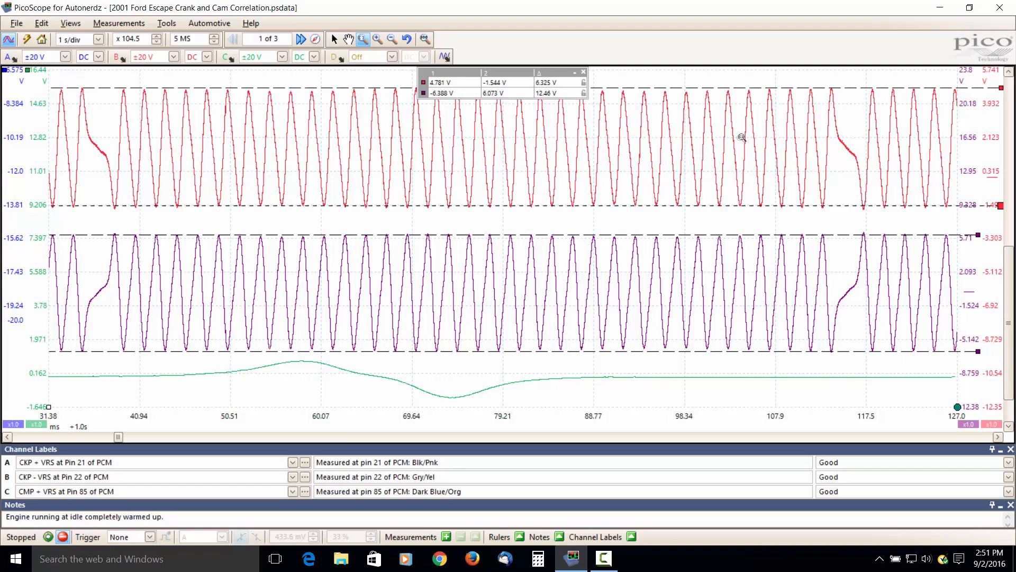
mouse_move(565, 88)
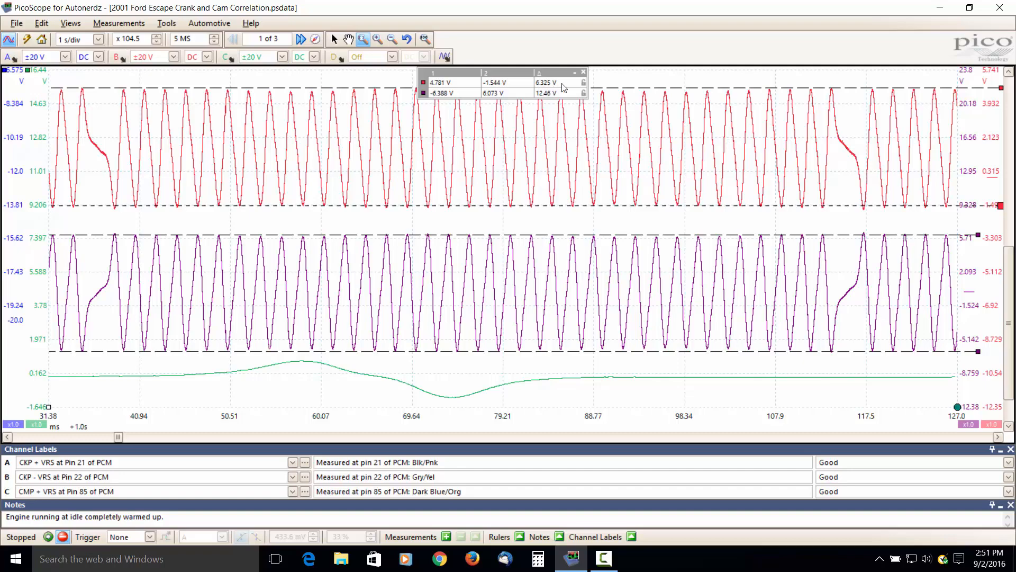
mouse_move(604, 169)
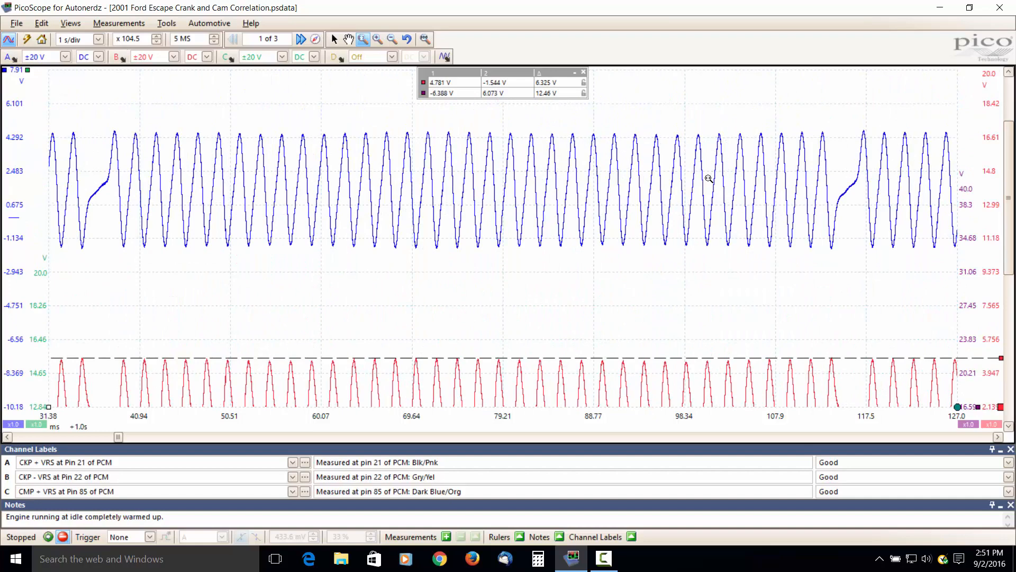
mouse_move(733, 186)
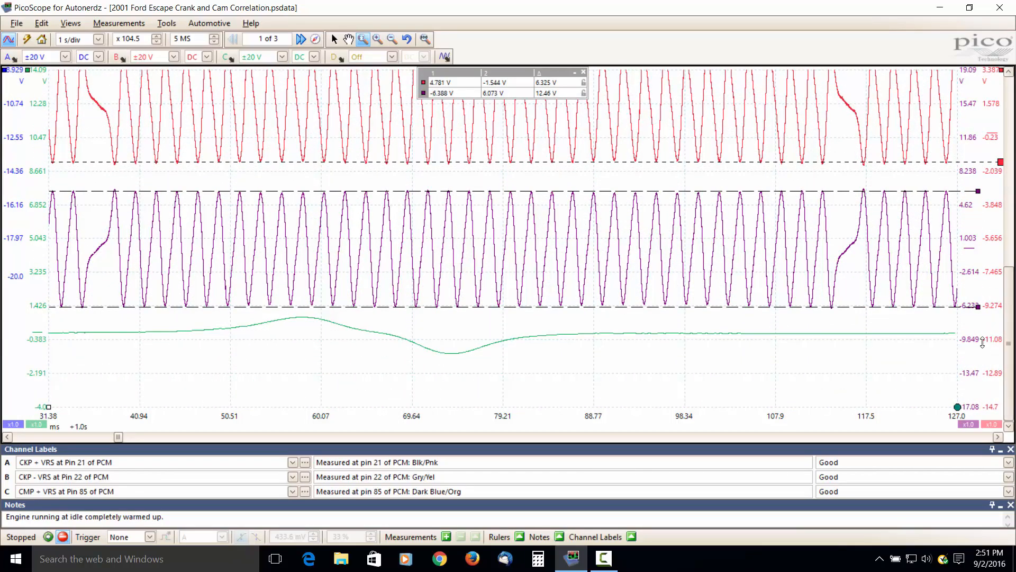
mouse_move(103, 180)
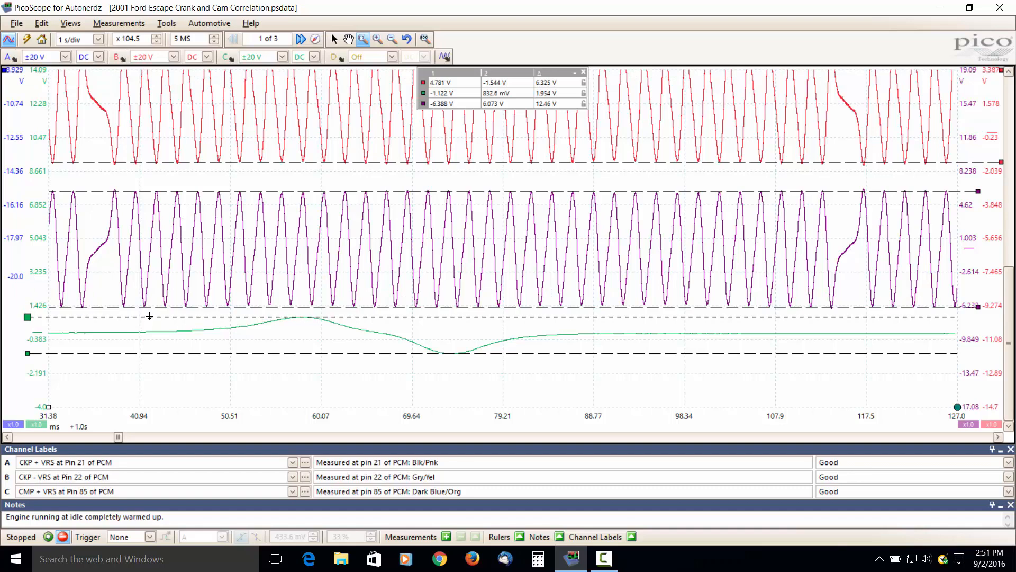
mouse_move(719, 58)
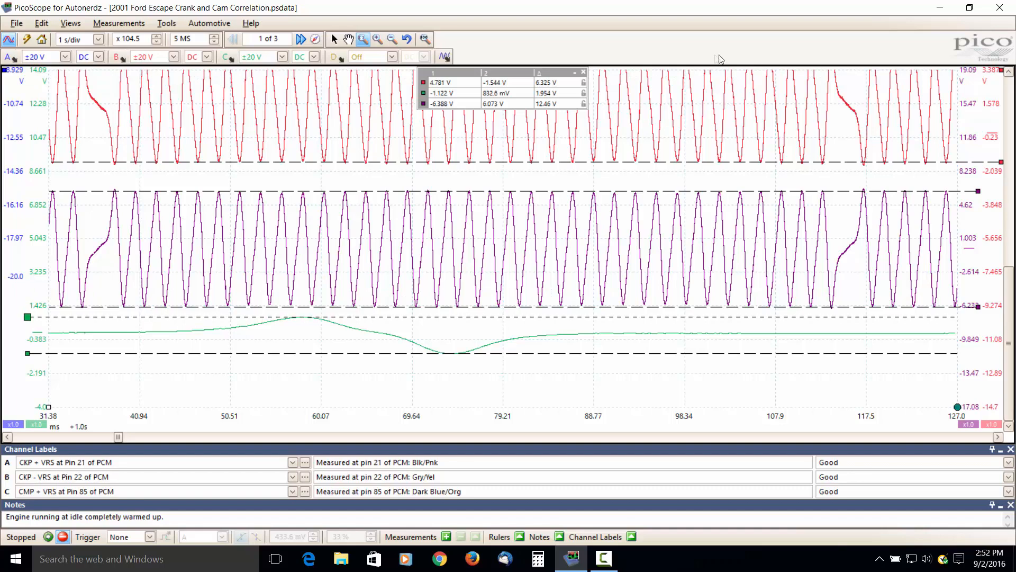
mouse_move(753, 72)
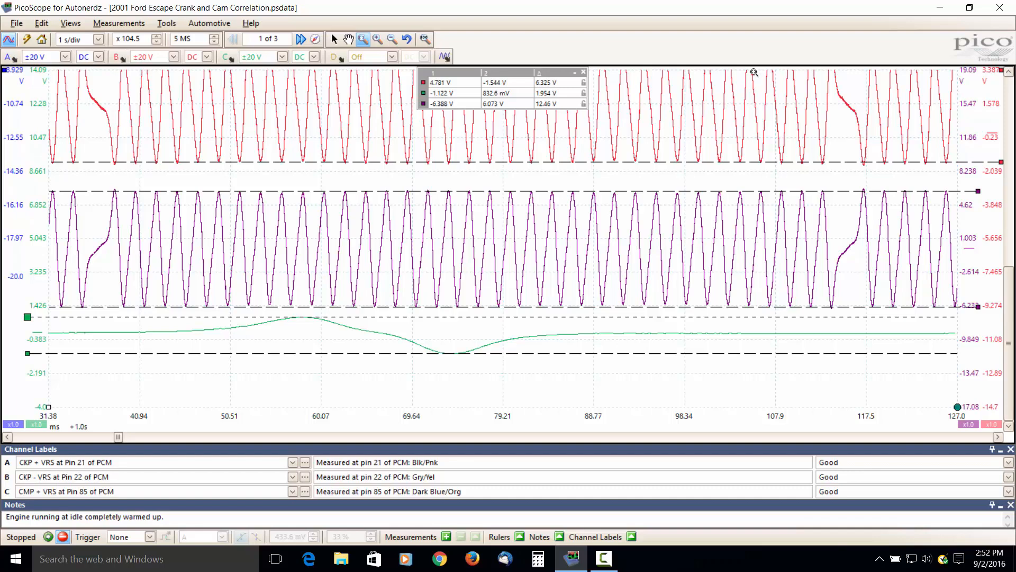
mouse_move(565, 96)
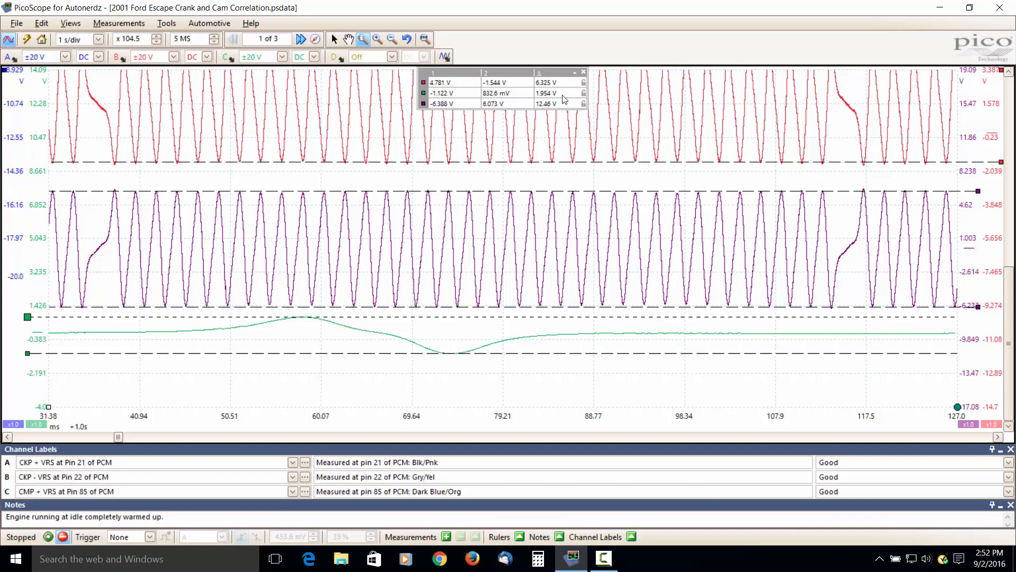
mouse_move(552, 383)
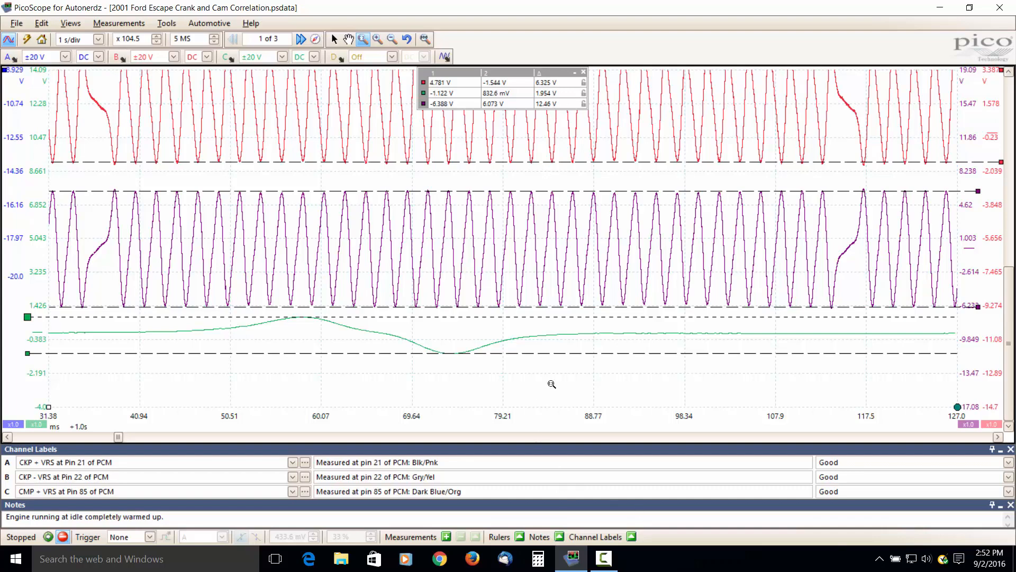
mouse_move(542, 384)
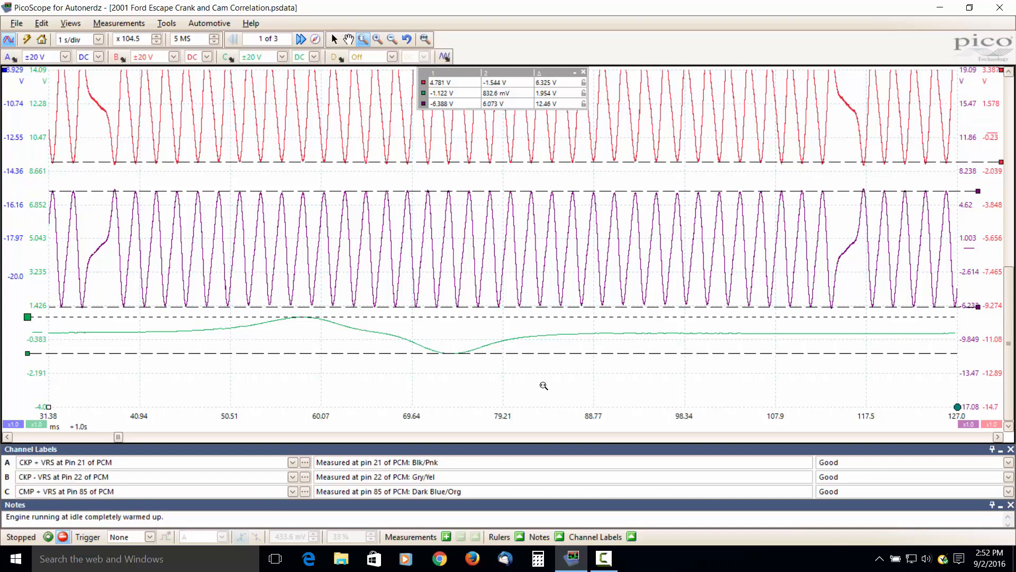
mouse_move(128, 239)
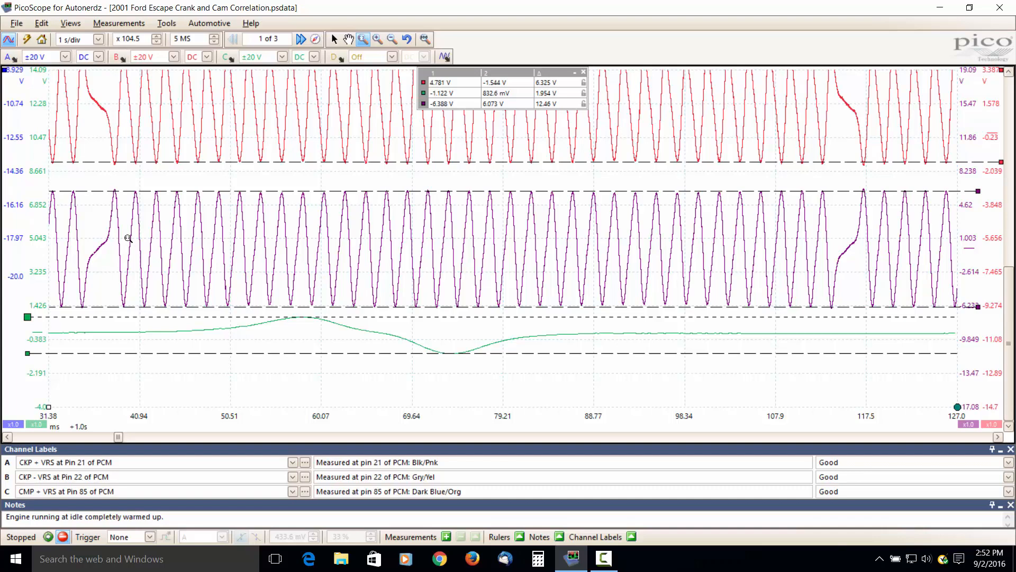
mouse_move(388, 337)
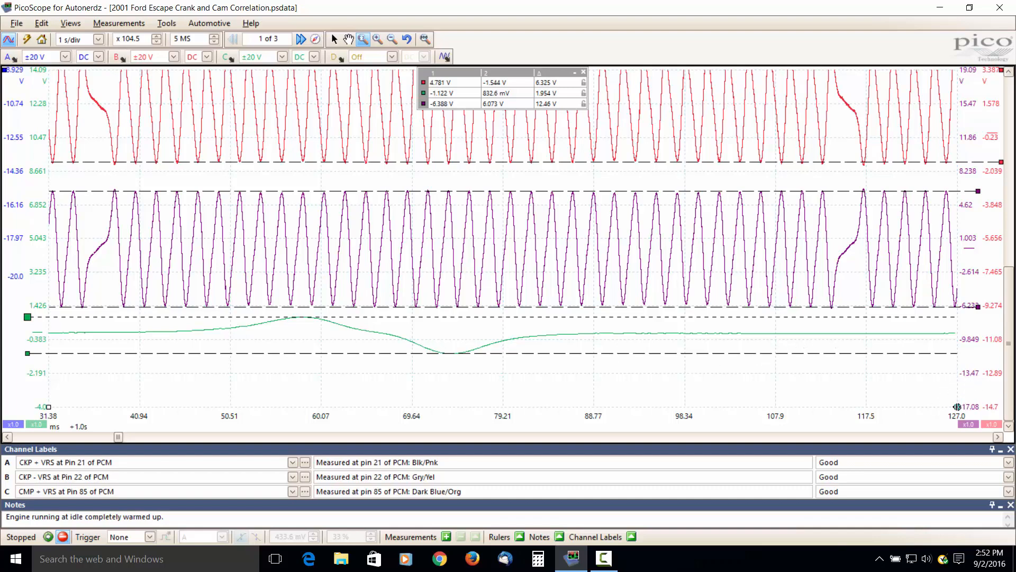
mouse_move(765, 325)
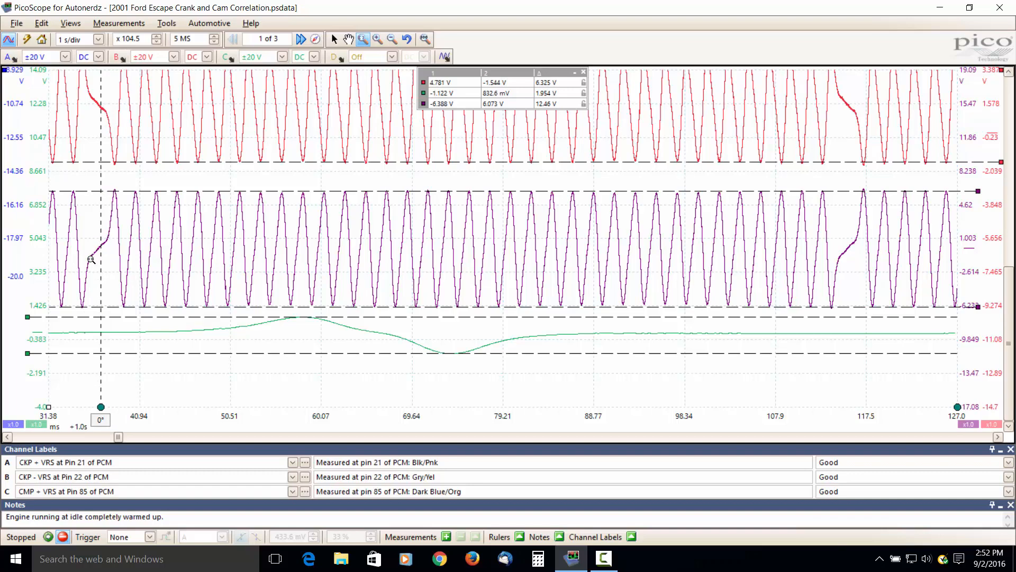
mouse_move(102, 370)
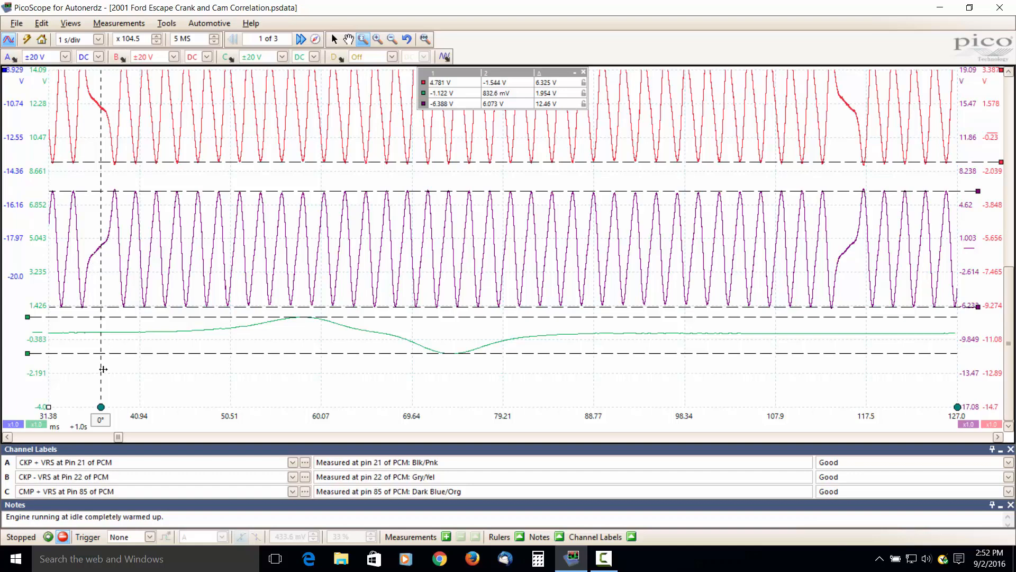
mouse_move(99, 369)
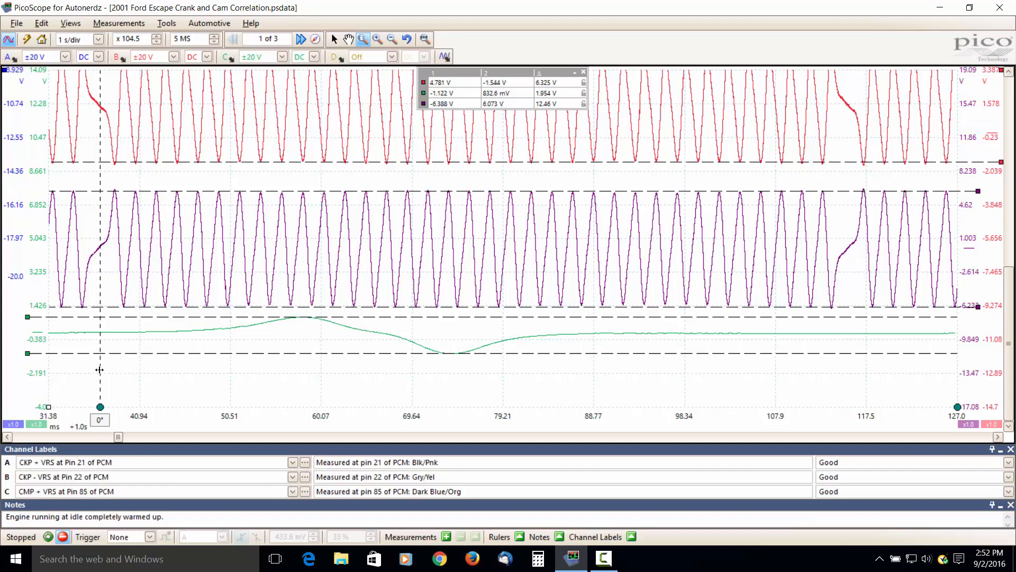
mouse_move(946, 379)
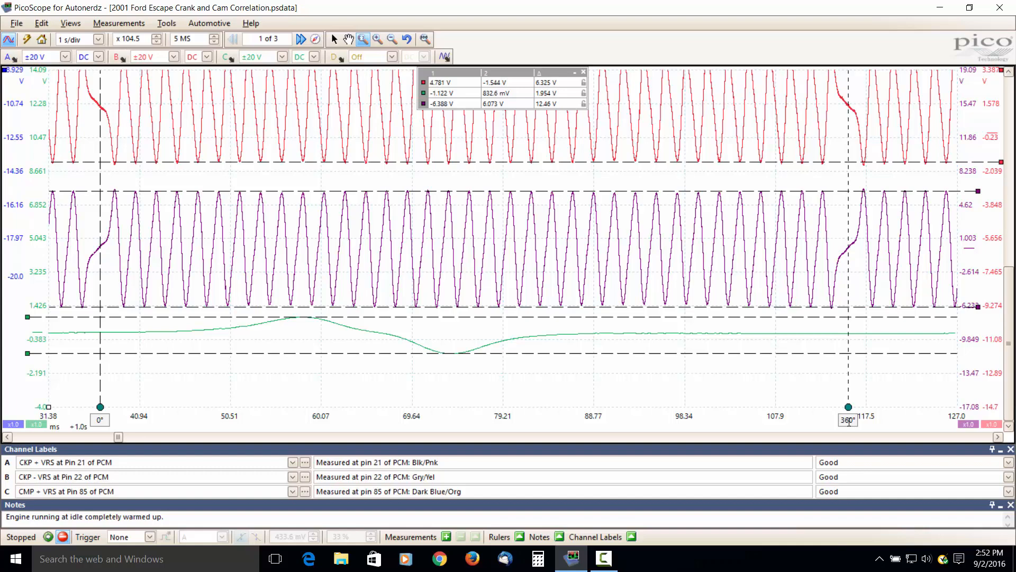
mouse_move(853, 395)
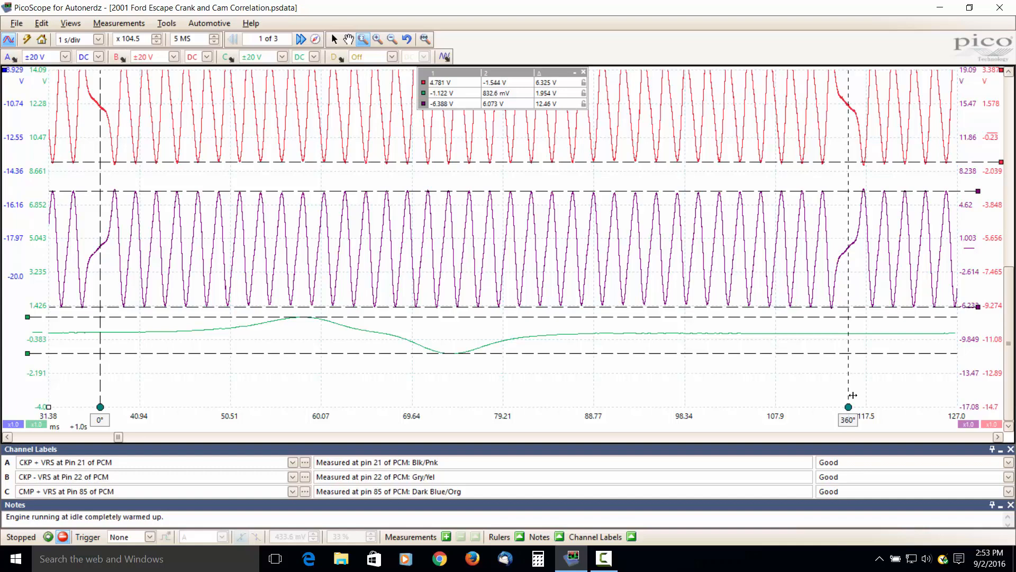
mouse_move(103, 246)
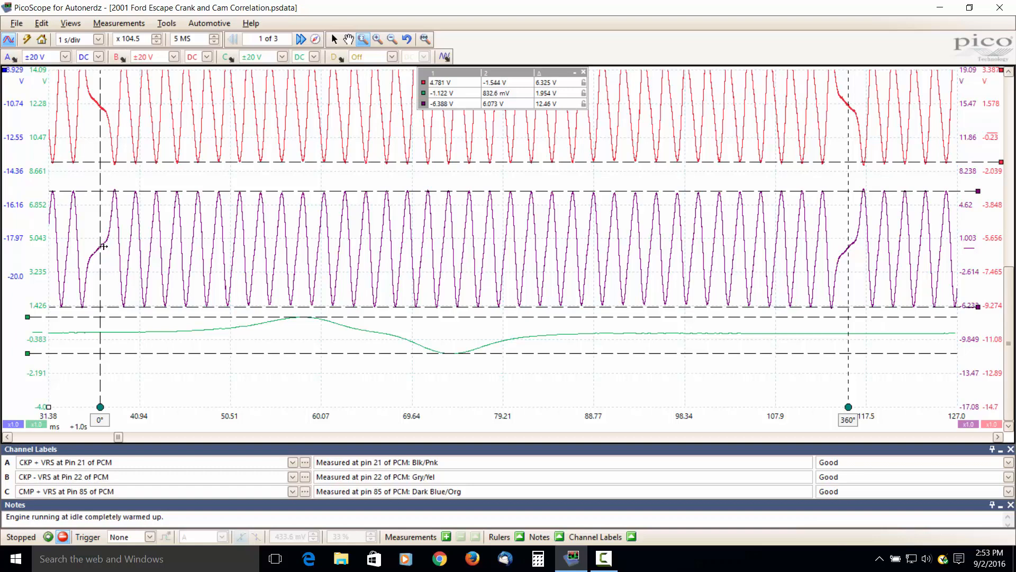
mouse_move(849, 248)
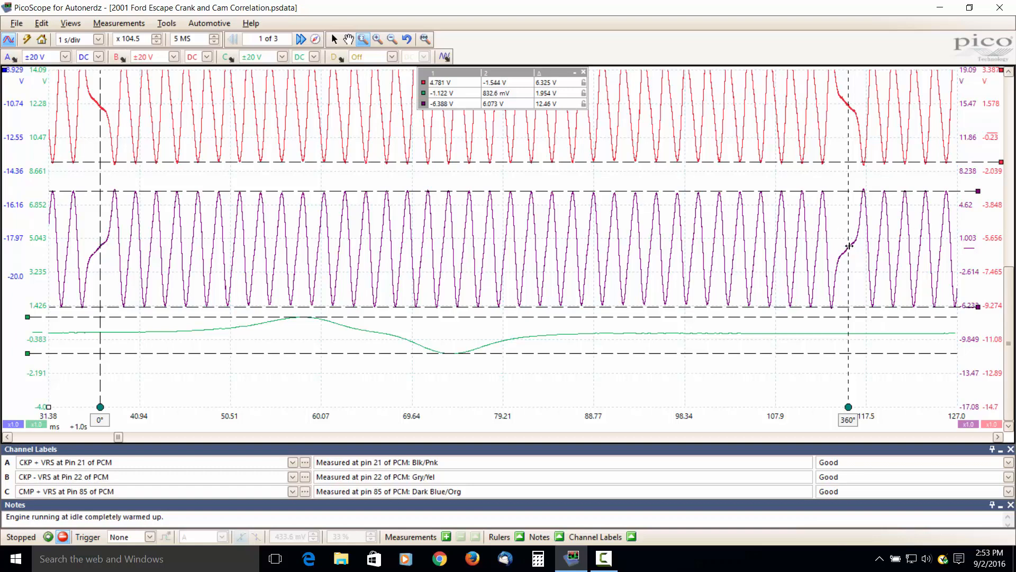
mouse_move(867, 451)
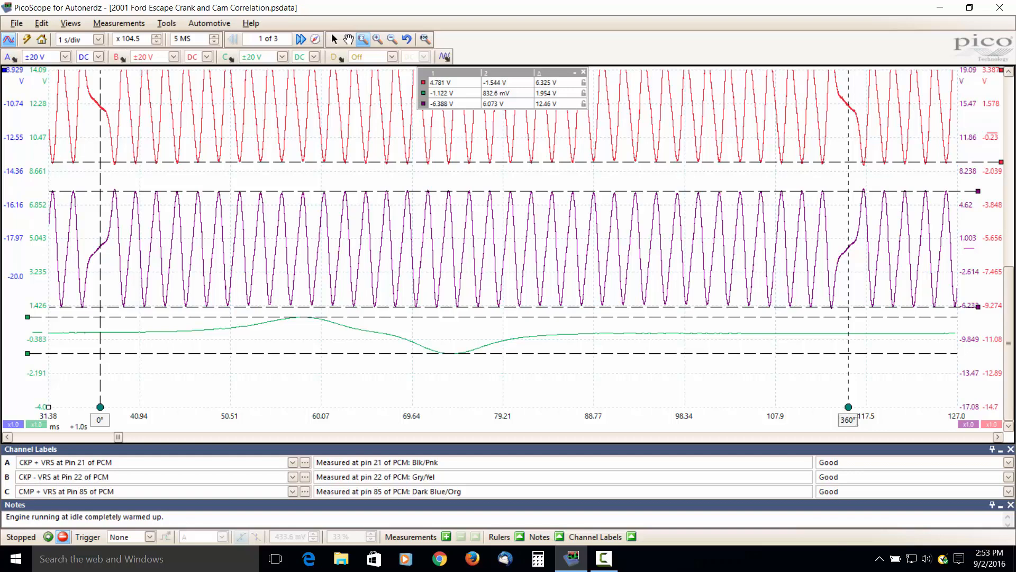
mouse_move(39, 325)
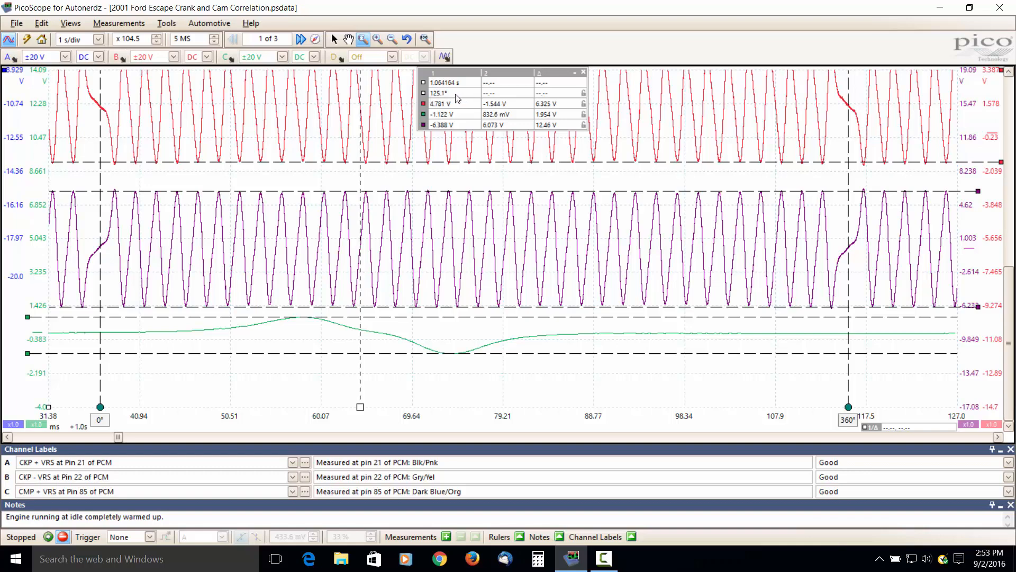
mouse_move(100, 367)
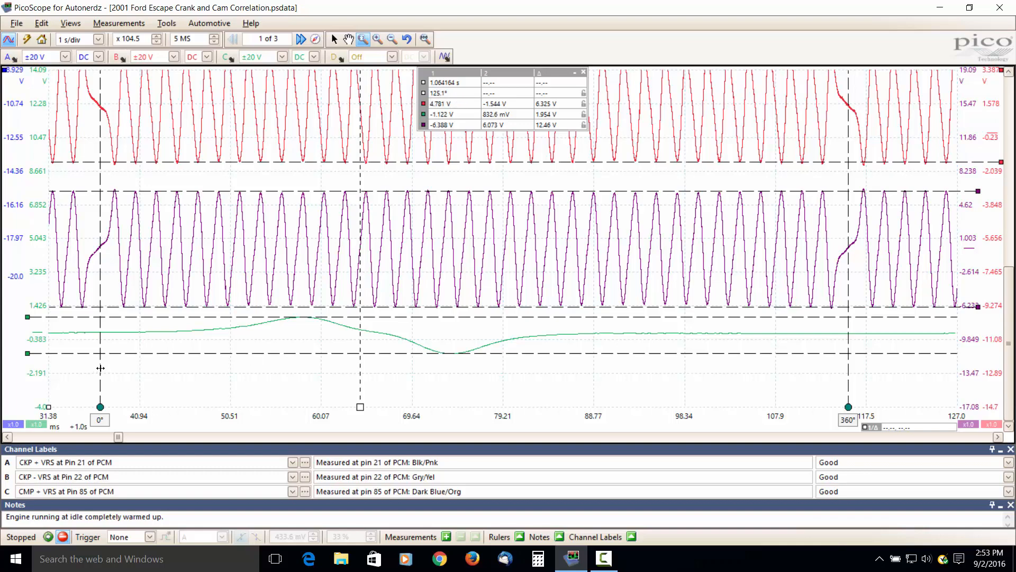
mouse_move(360, 377)
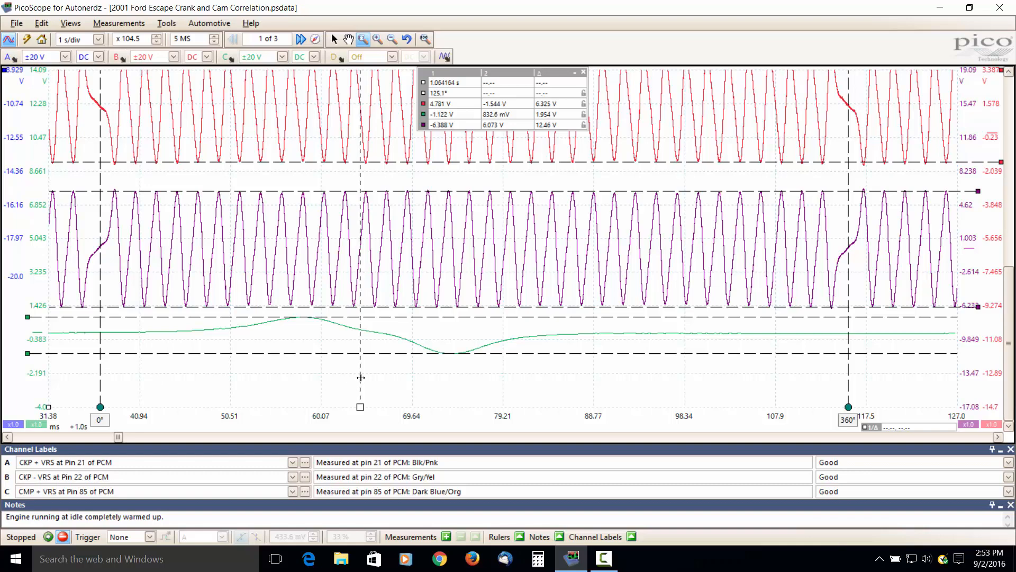
mouse_move(397, 367)
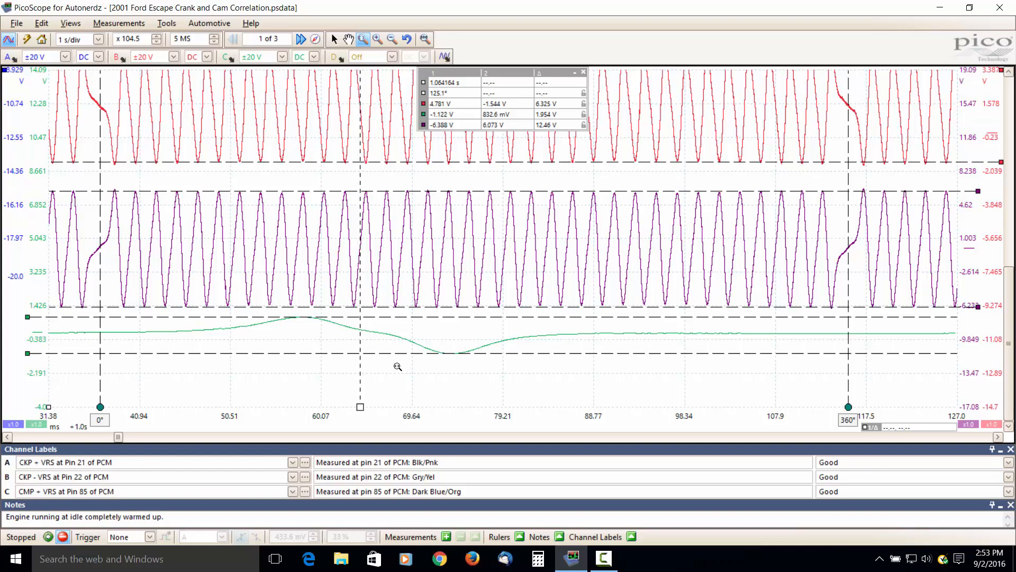
mouse_move(396, 370)
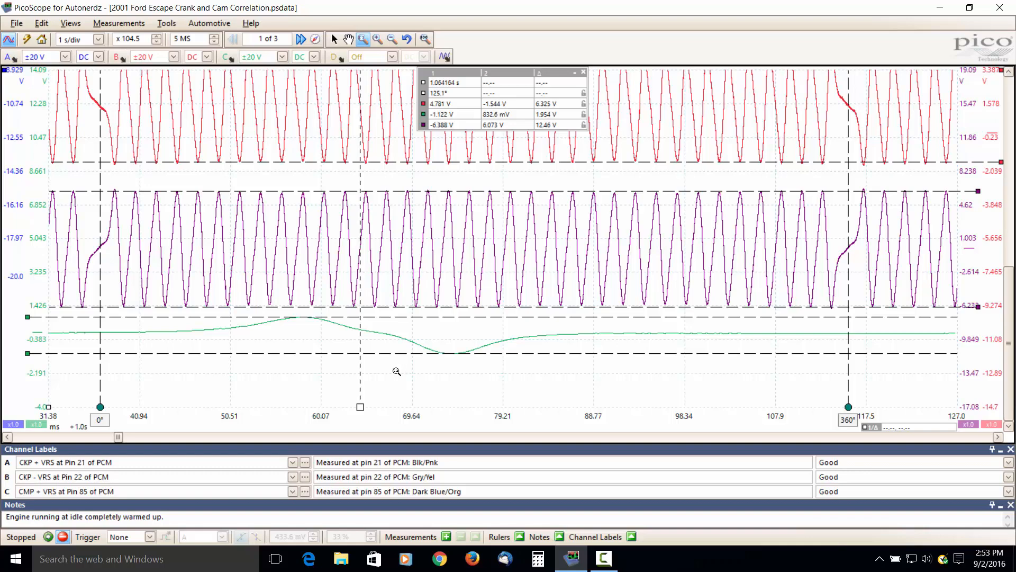
mouse_move(437, 51)
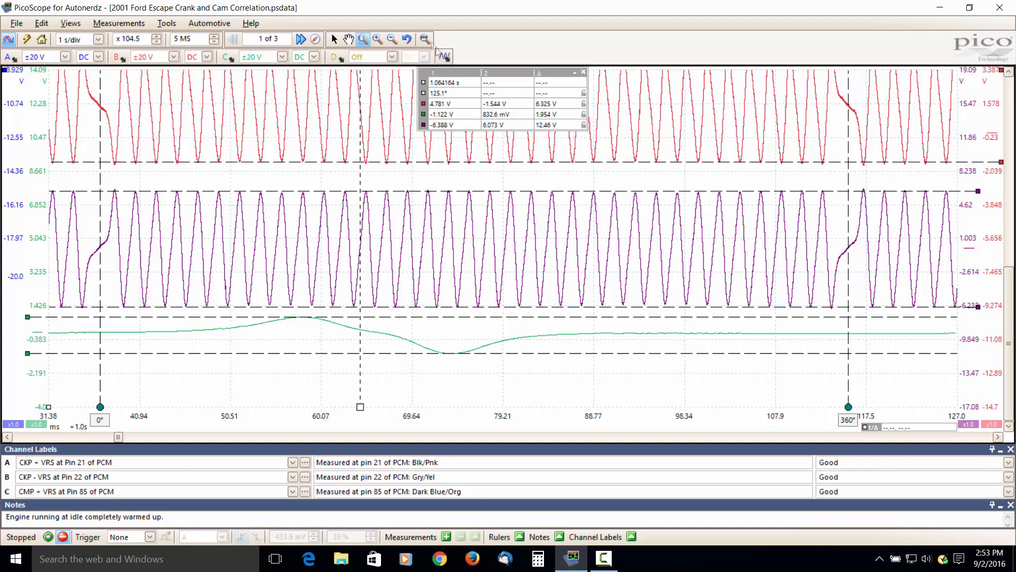
Restore the full ten-second capture view, keeping the 125.1° and voltage readings.
click(424, 39)
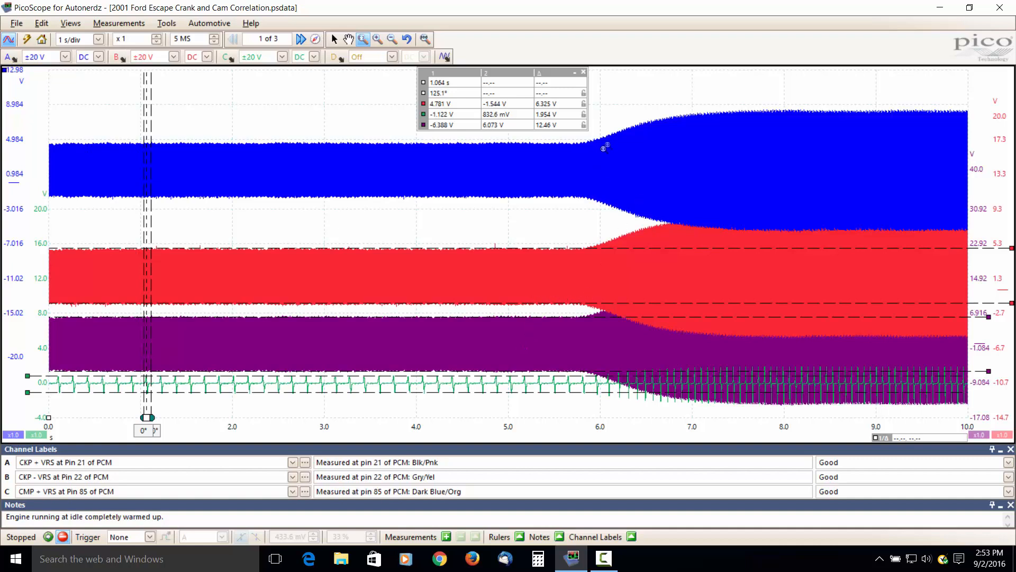
mouse_move(622, 134)
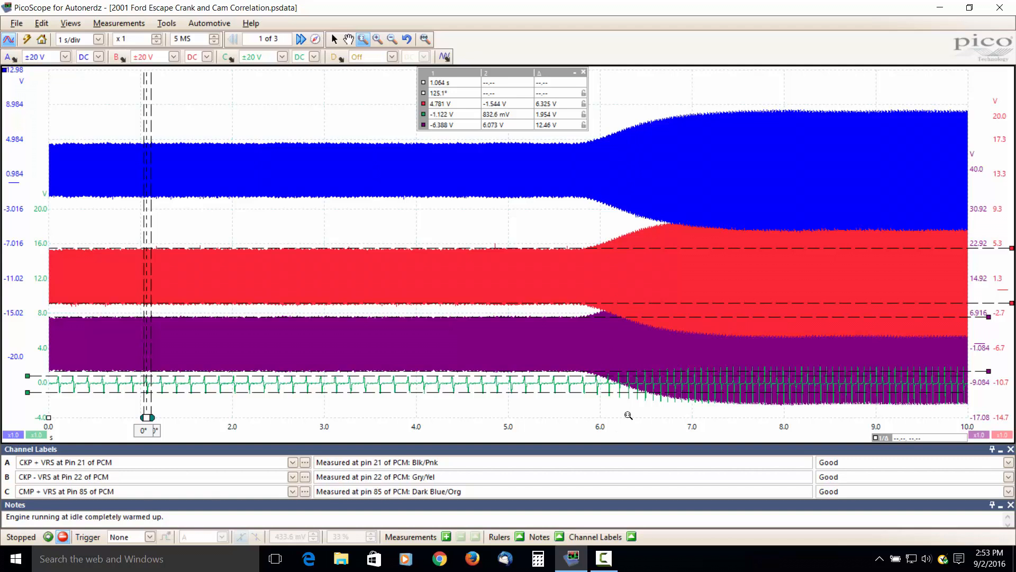
mouse_move(619, 125)
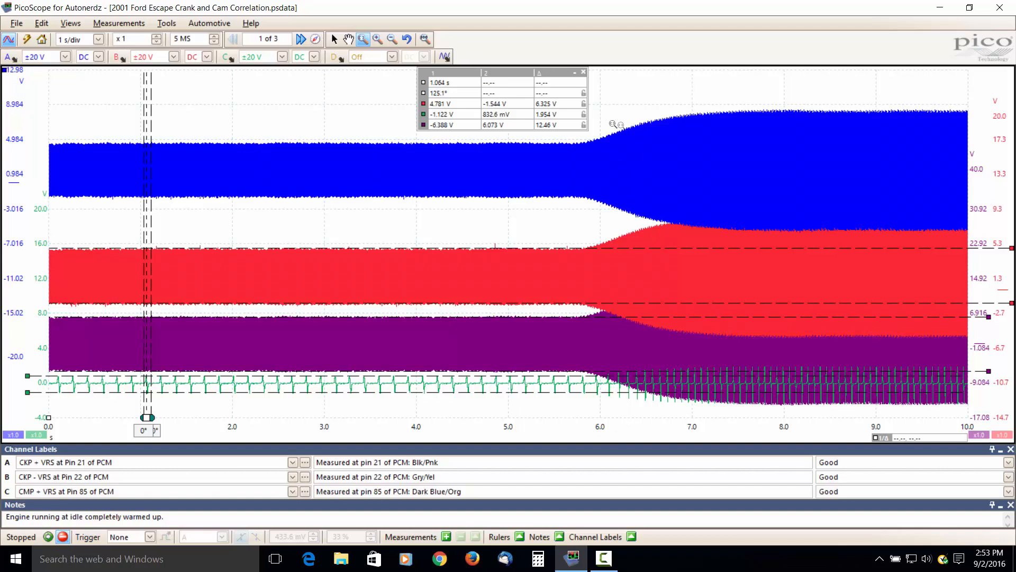
mouse_move(737, 106)
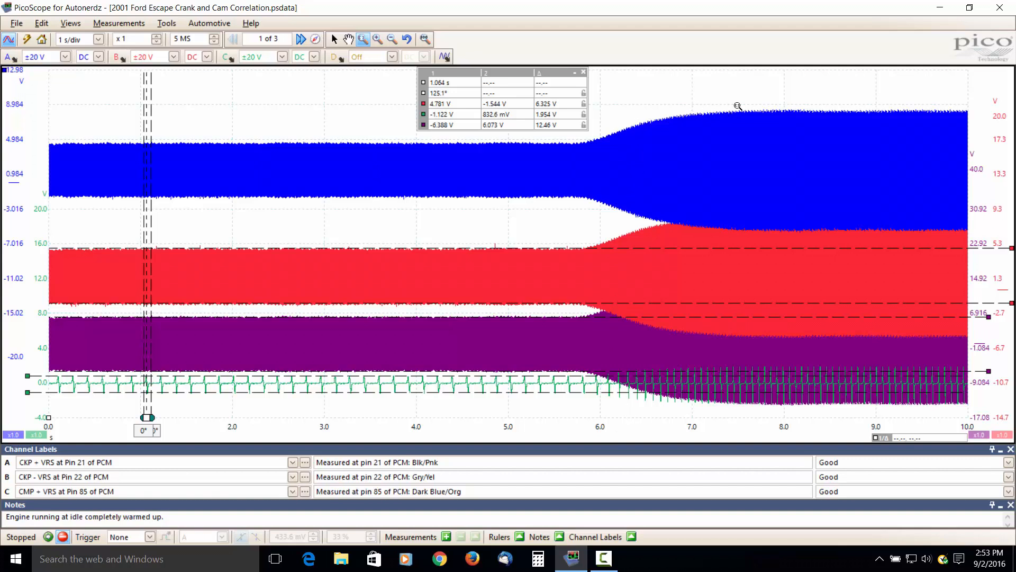
mouse_move(620, 93)
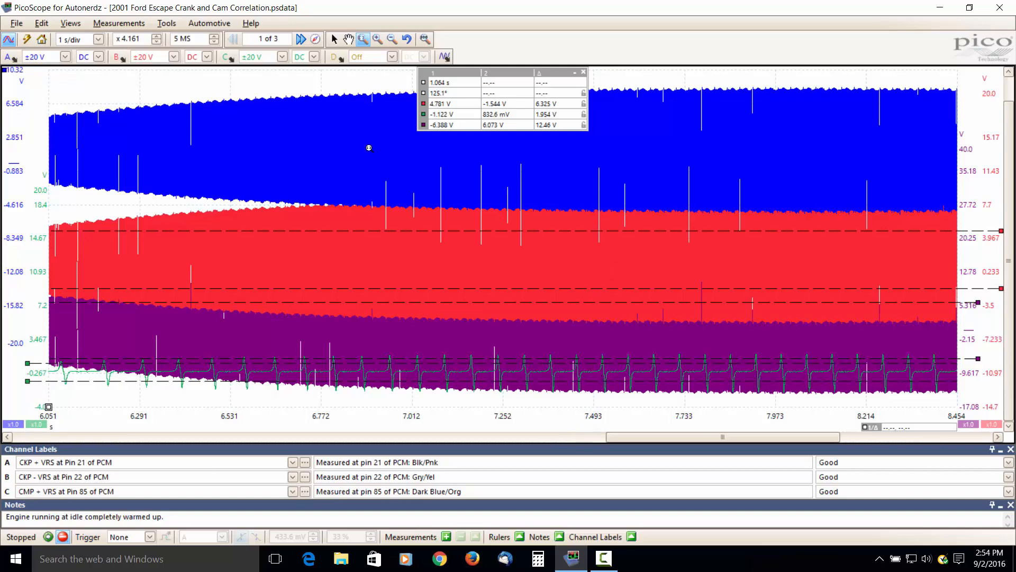
mouse_move(374, 338)
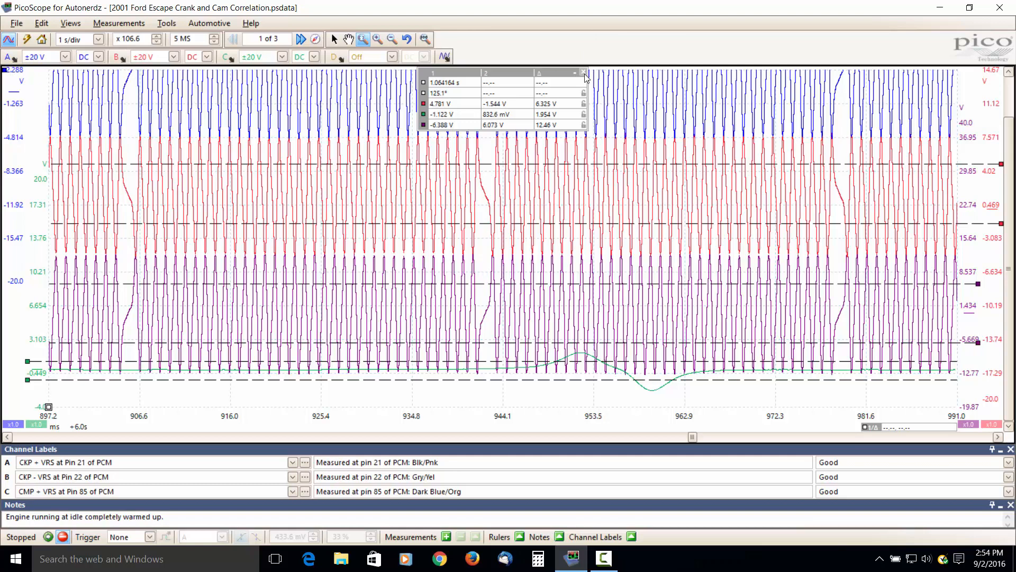
Clear the degree and time rulers, then return to the entire 10-second capture.
click(585, 72)
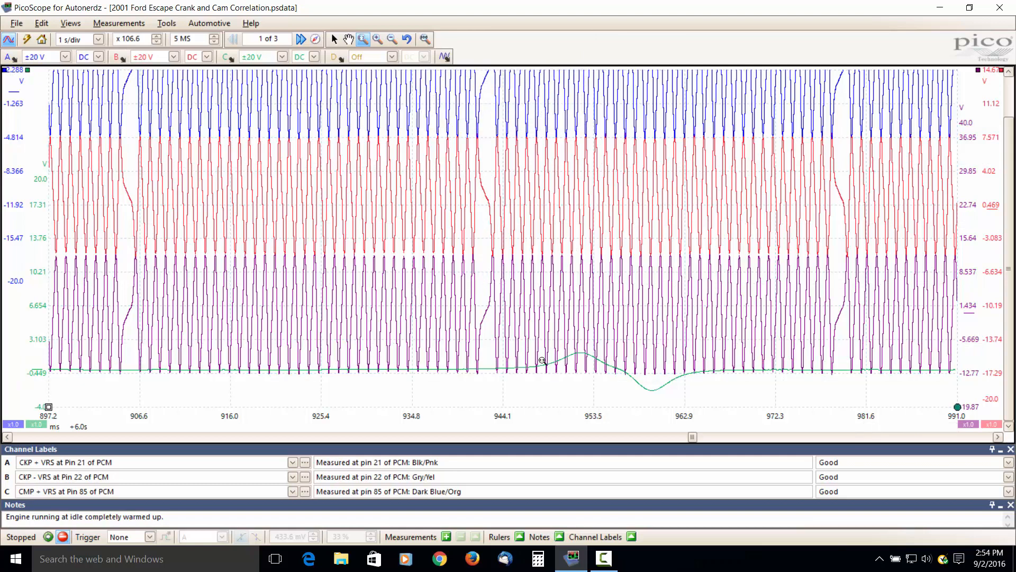
mouse_move(998, 129)
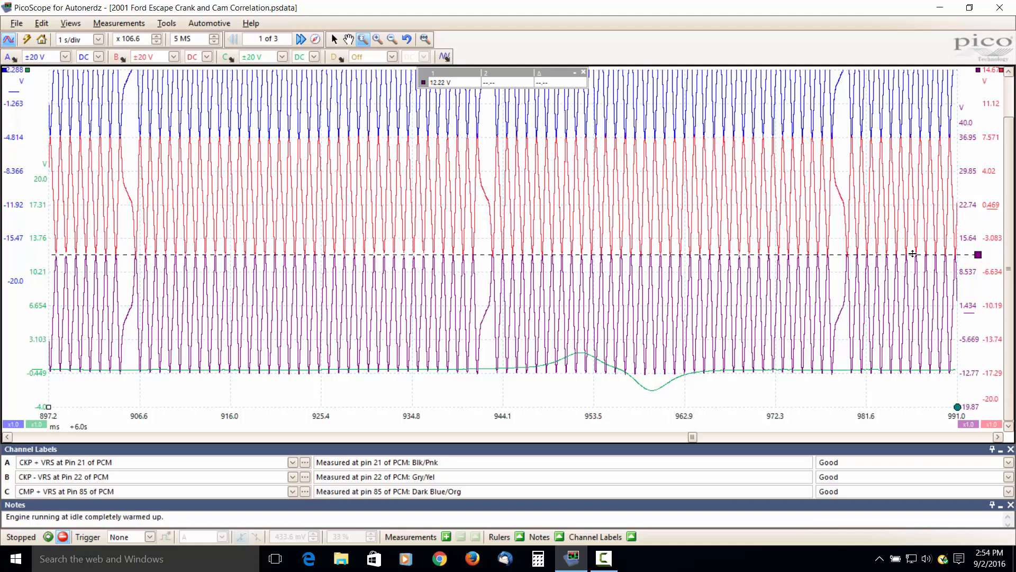
mouse_move(971, 68)
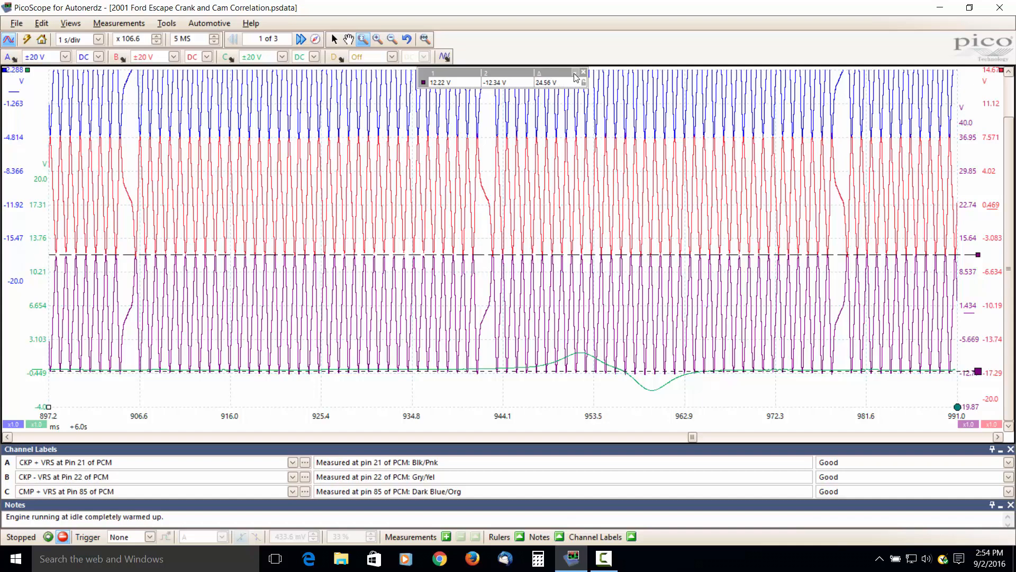
click(407, 39)
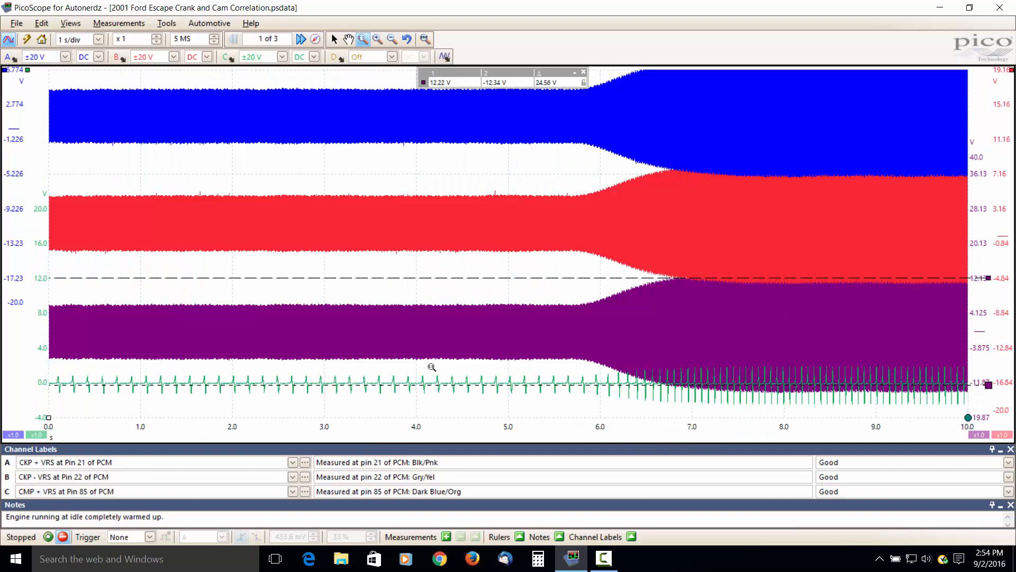
mouse_move(152, 299)
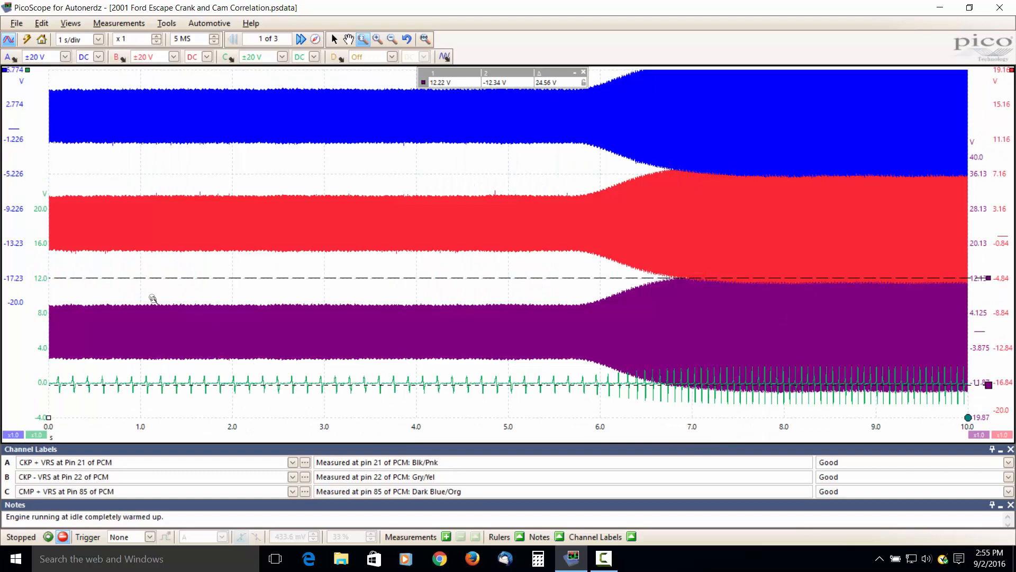
Zoom about 49x into the idle section near 1.4 s showing crank teeth and one cam pulse.
scroll(up, 3)
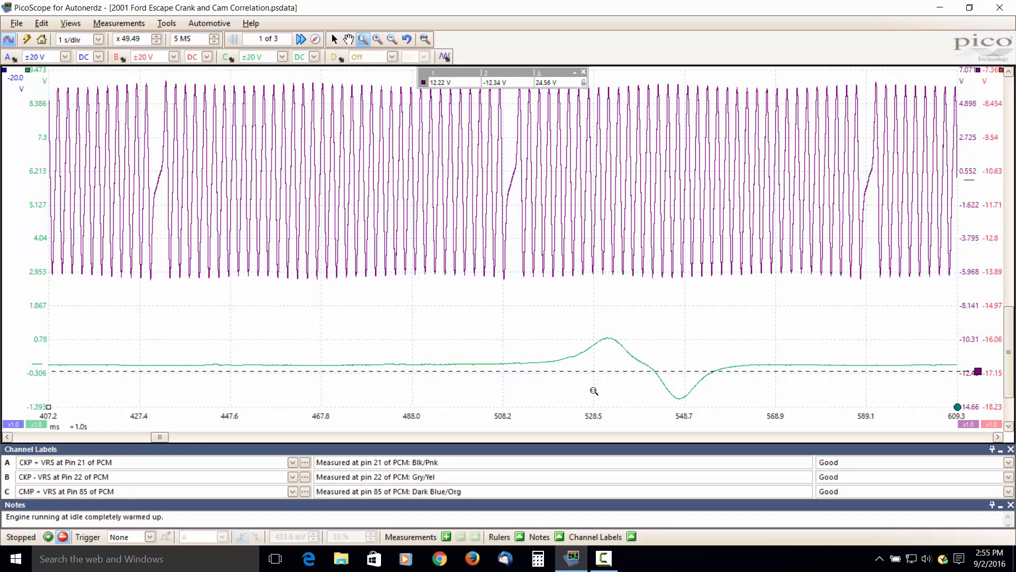
mouse_move(844, 367)
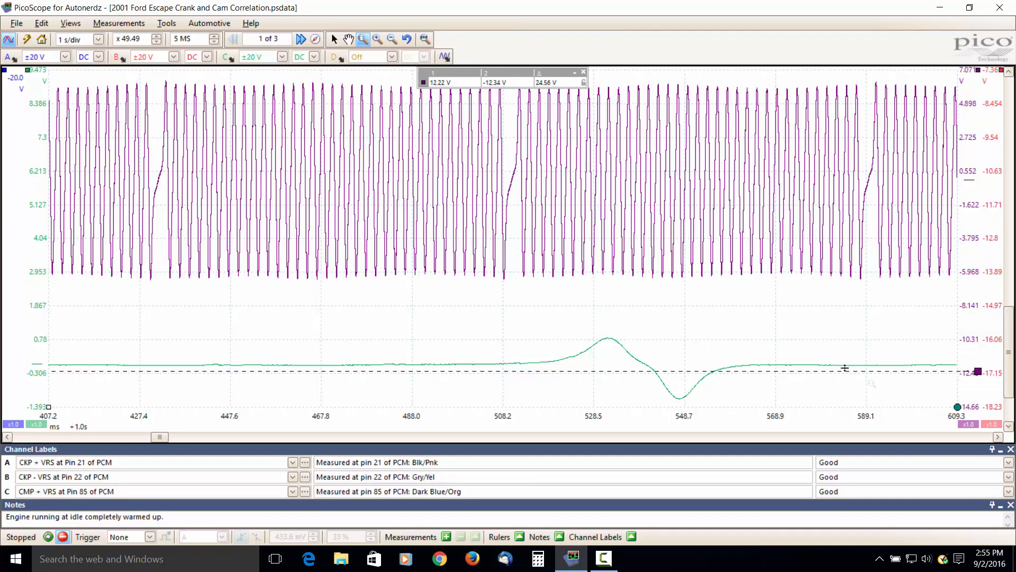
mouse_move(515, 135)
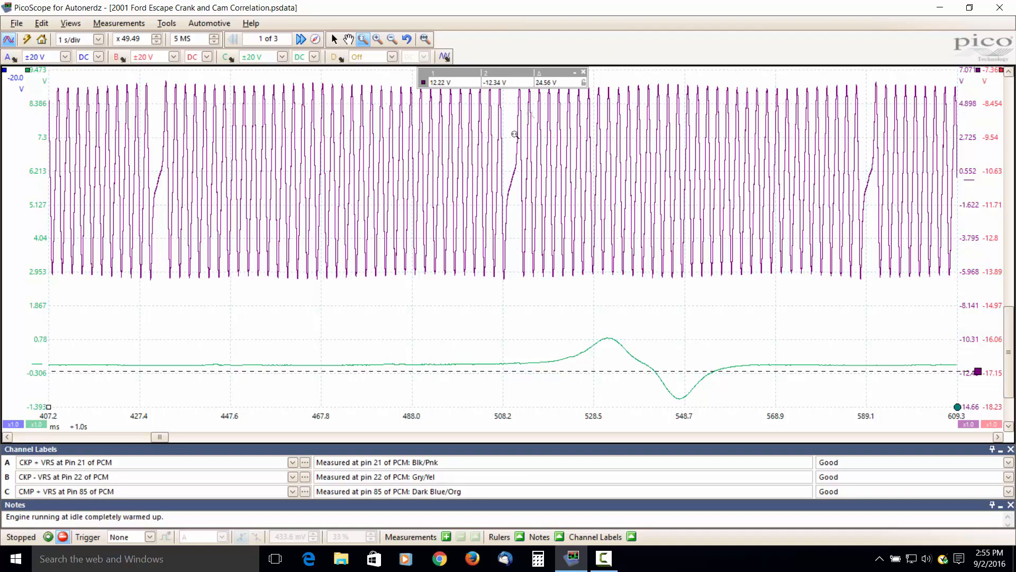
Remove the existing rulers before marking one crank revolution between missing-tooth gaps.
click(582, 72)
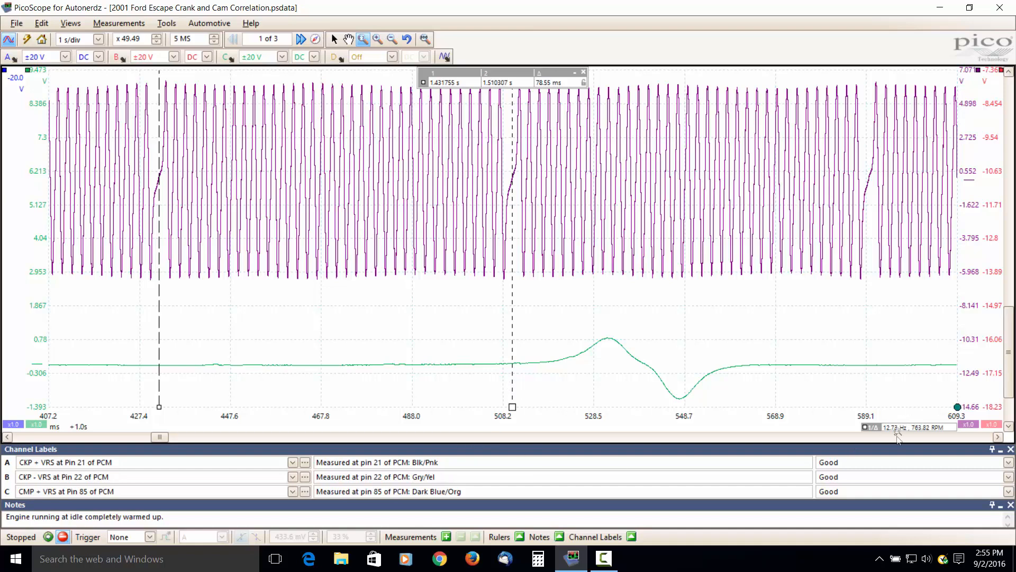
mouse_move(915, 434)
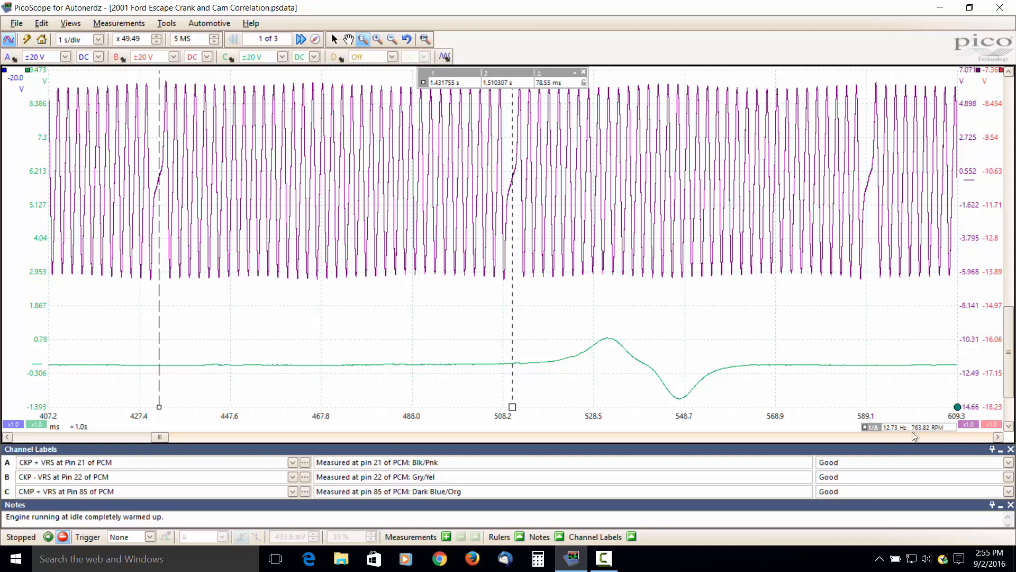
mouse_move(922, 433)
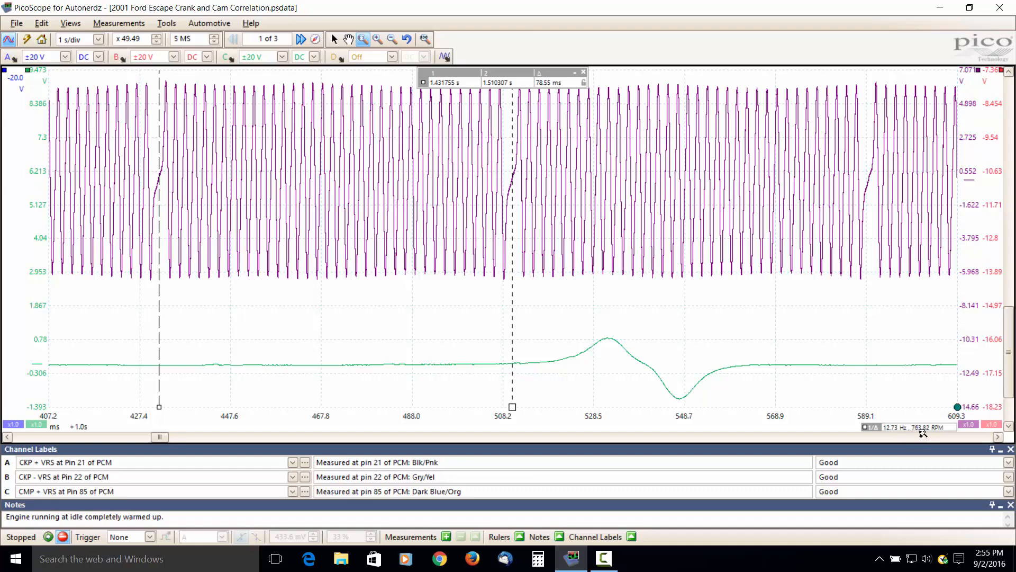
mouse_move(946, 427)
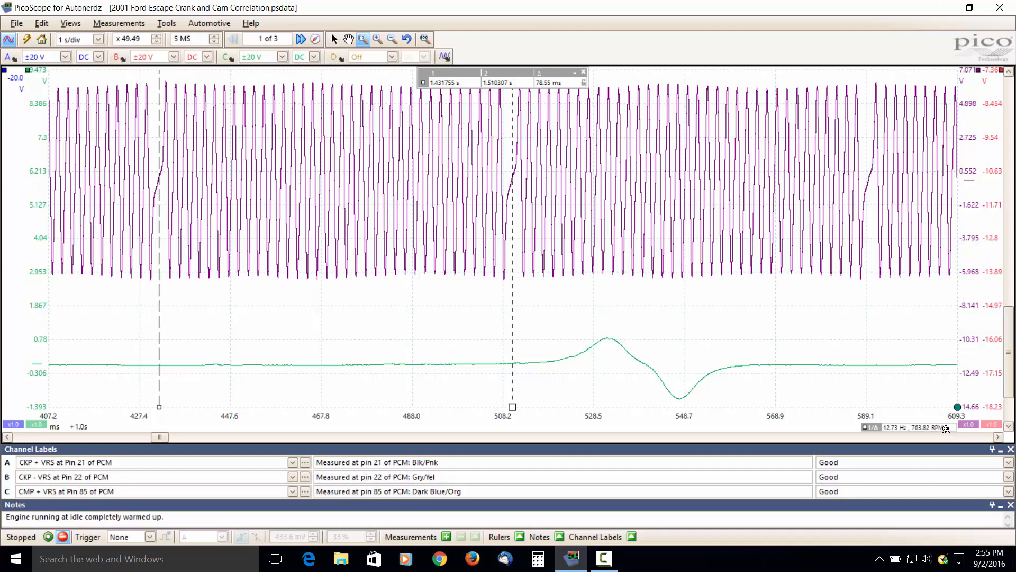
mouse_move(564, 233)
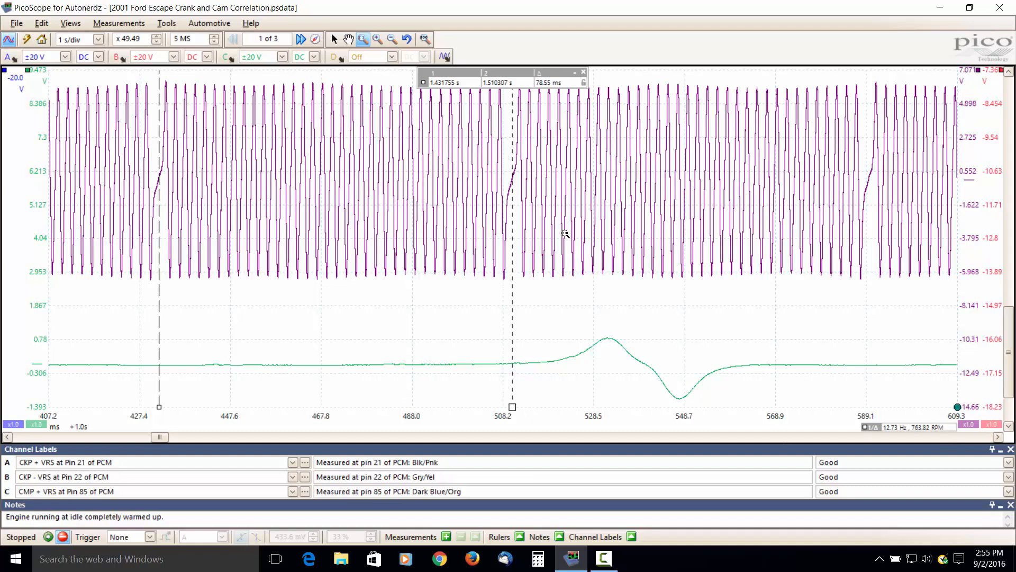